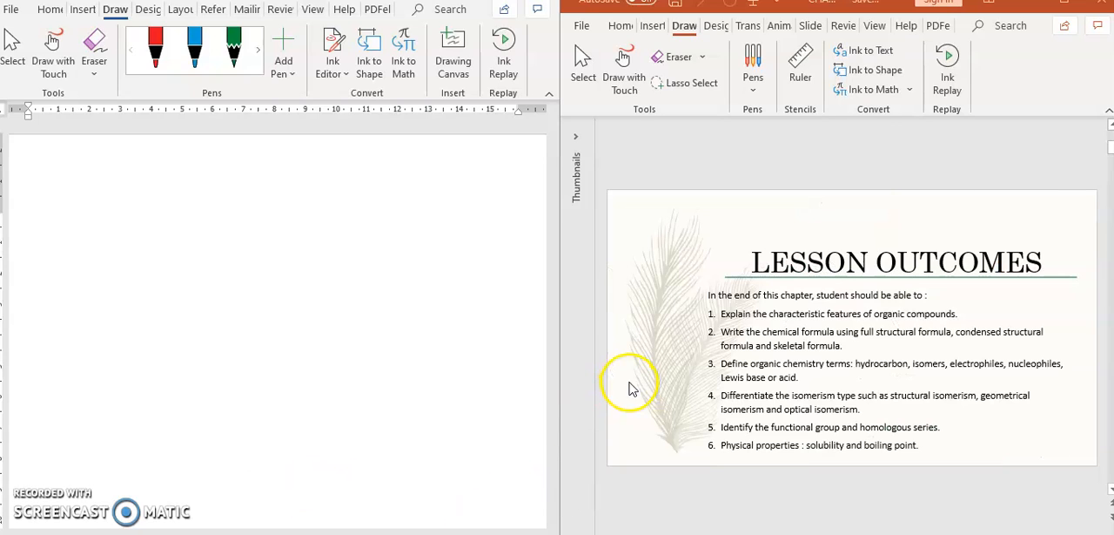
mouse_move(630, 391)
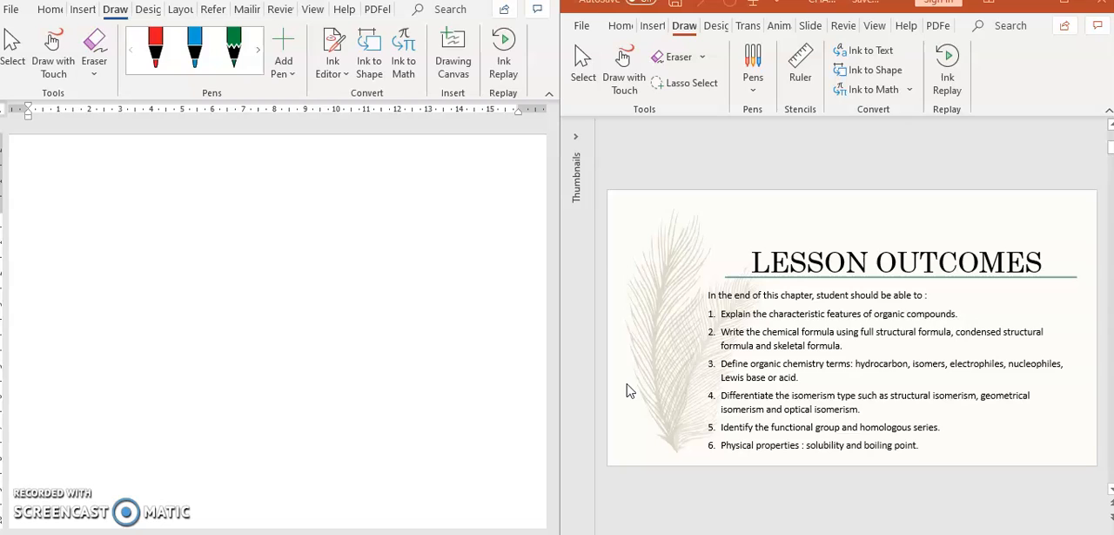
mouse_move(592, 288)
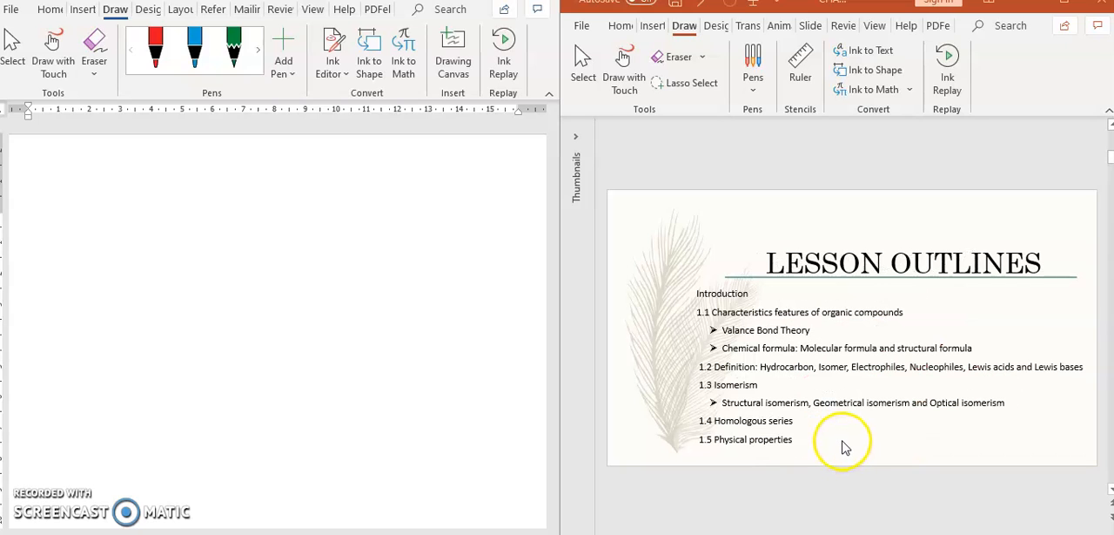
mouse_move(773, 307)
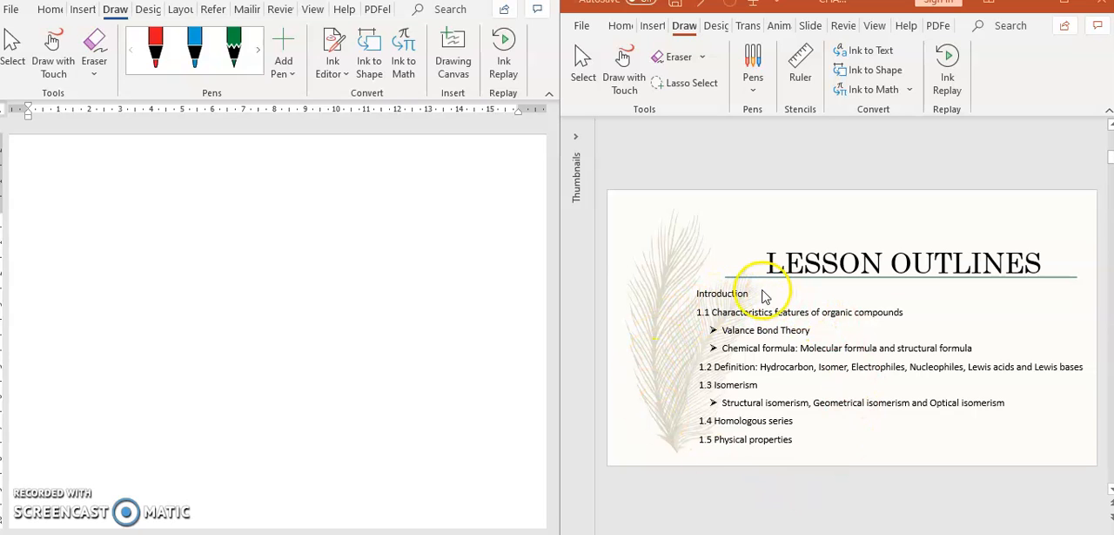
mouse_move(819, 404)
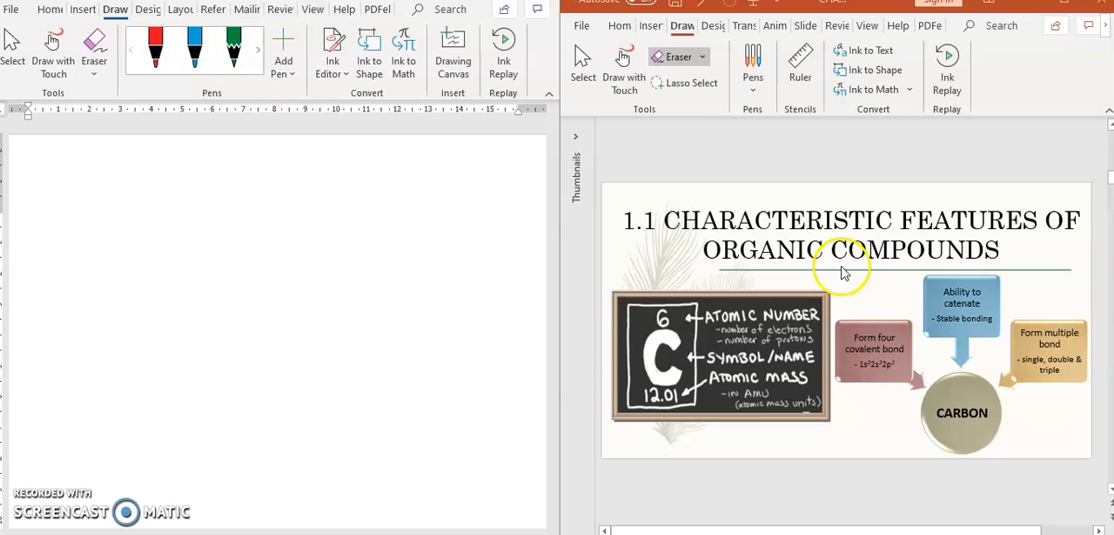
mouse_move(1072, 227)
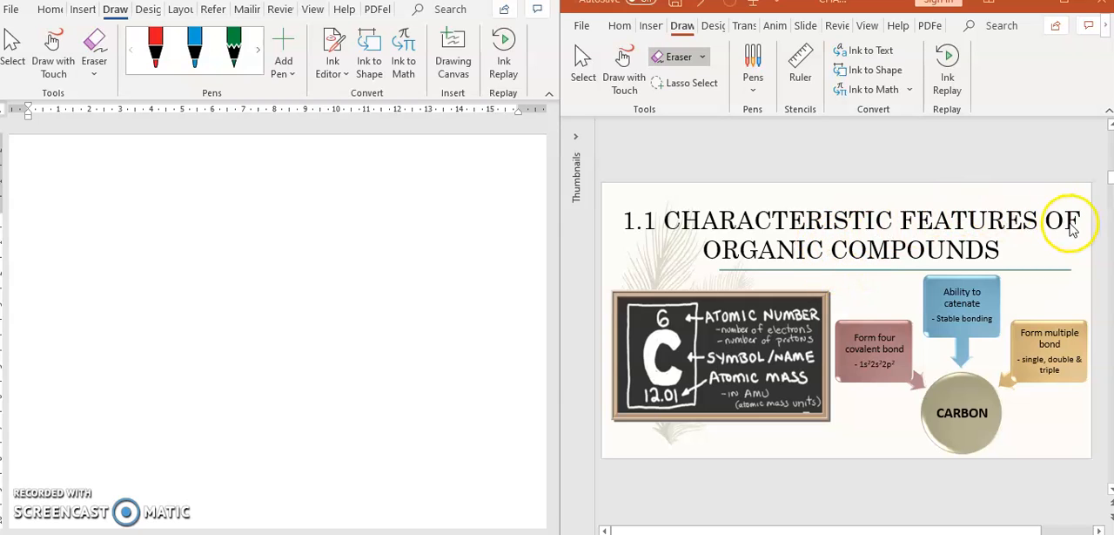
mouse_move(1105, 340)
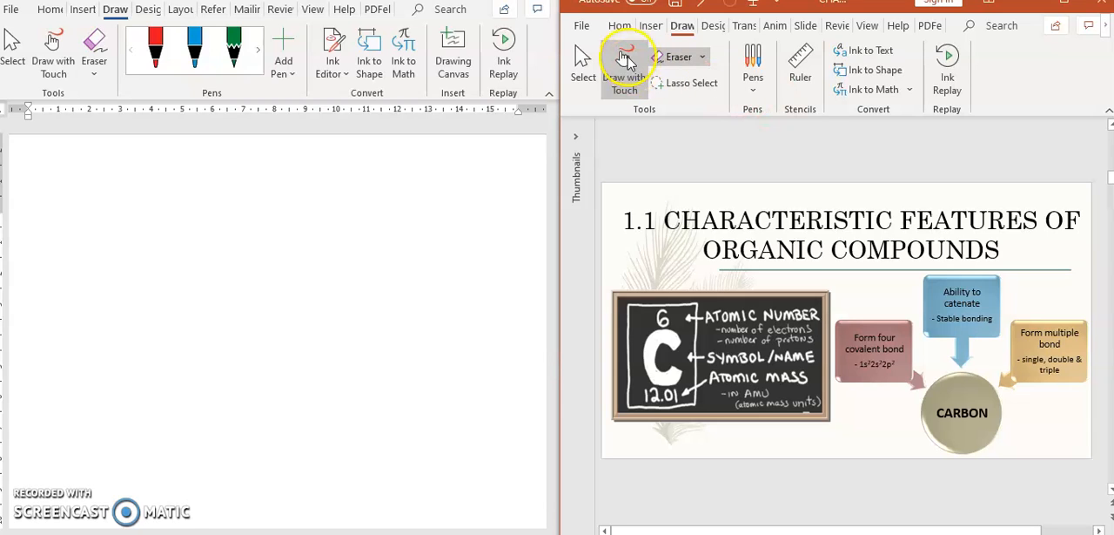
mouse_move(623, 68)
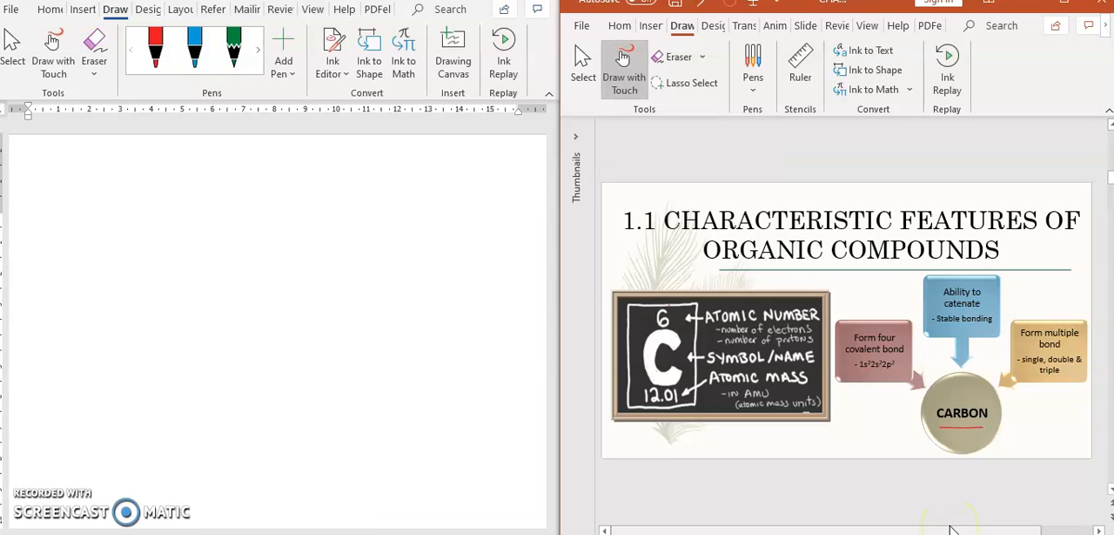
- Draw a red ink arrow and circle the handwritten 4e note below the covalent-bond box
left_click_drag(651, 306, 672, 324)
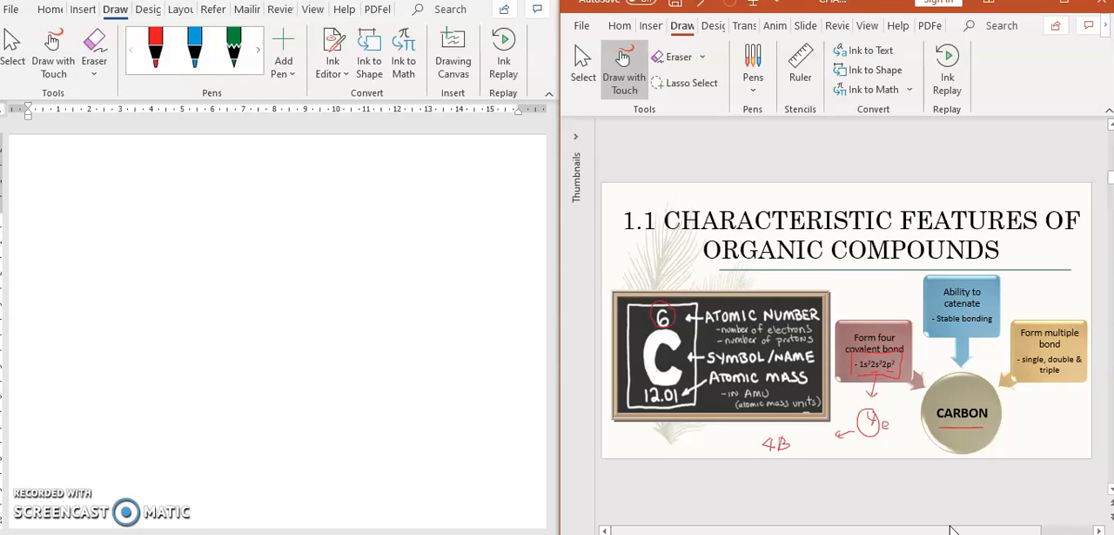
left_click_drag(753, 431, 801, 456)
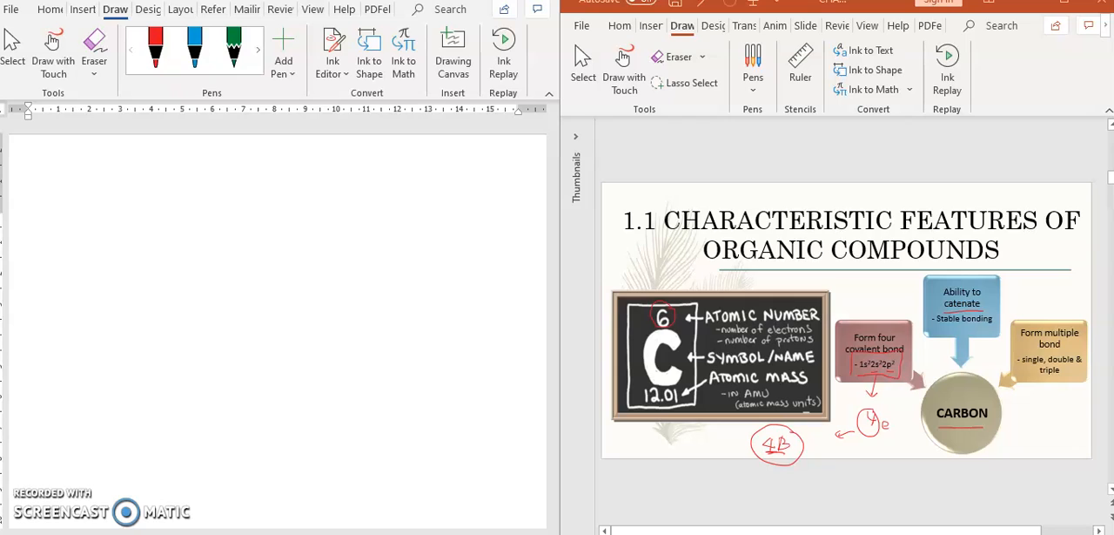
mouse_move(342, 379)
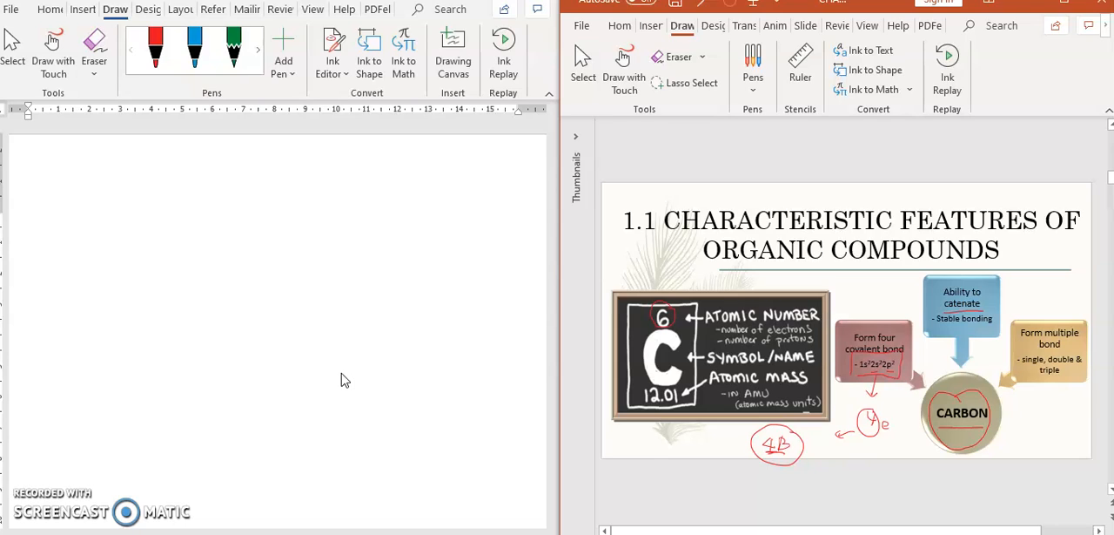
- Advance from the carbon diagram to the Valence Bond Theory slide
left_click(679, 56)
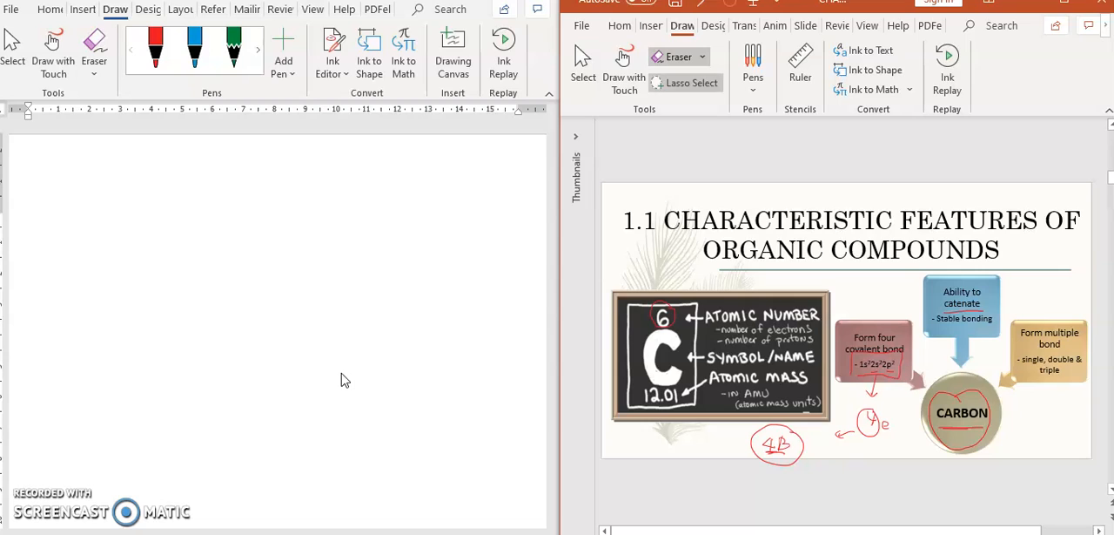
mouse_move(624, 69)
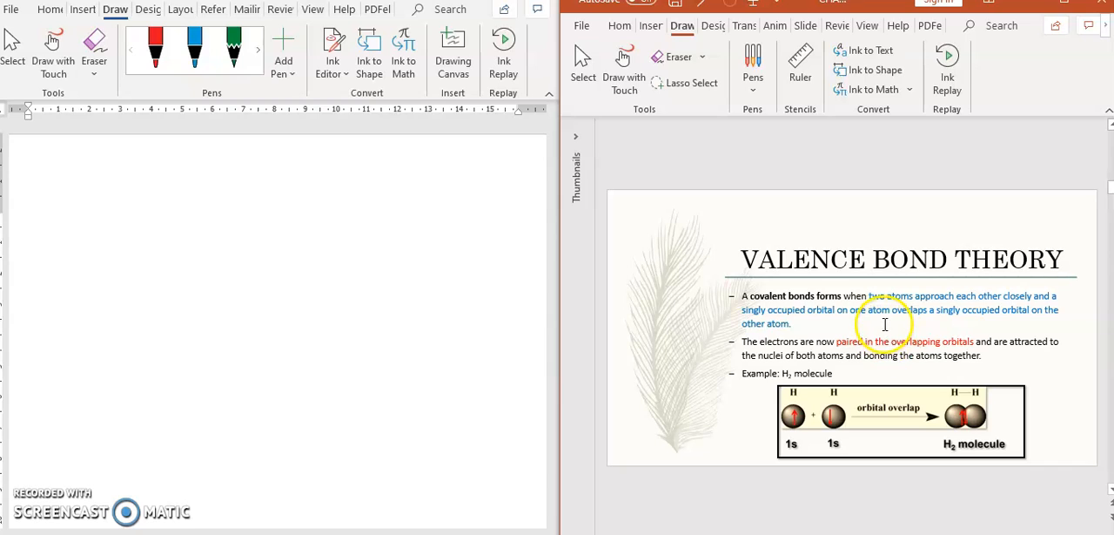
mouse_move(829, 324)
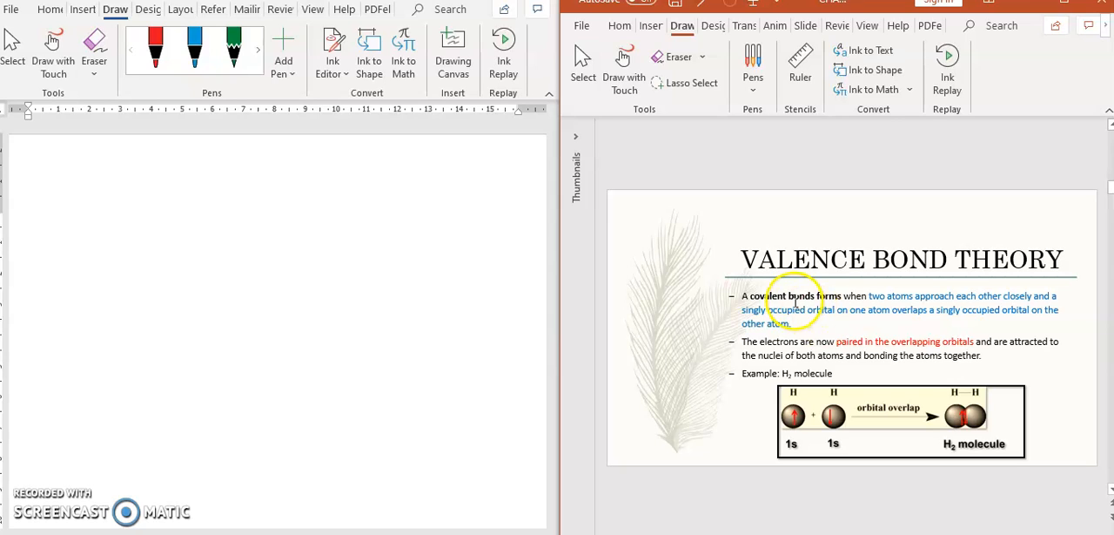
mouse_move(874, 300)
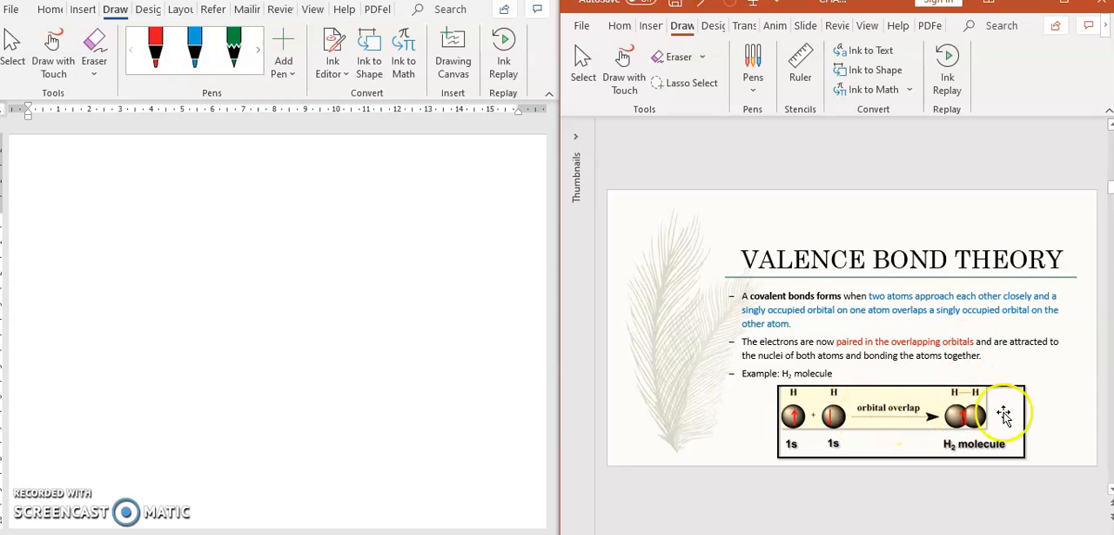
mouse_move(972, 417)
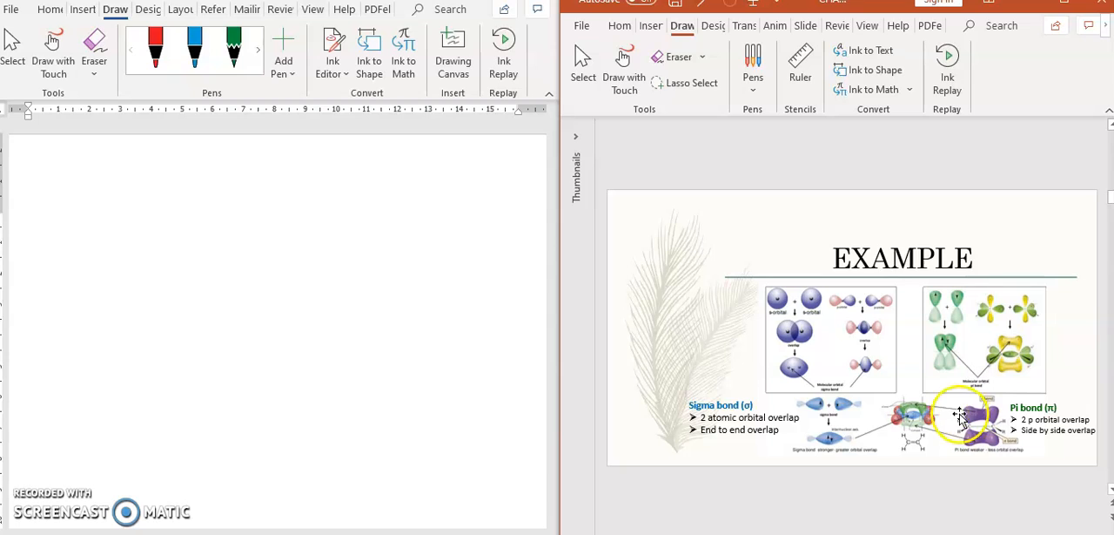
mouse_move(756, 383)
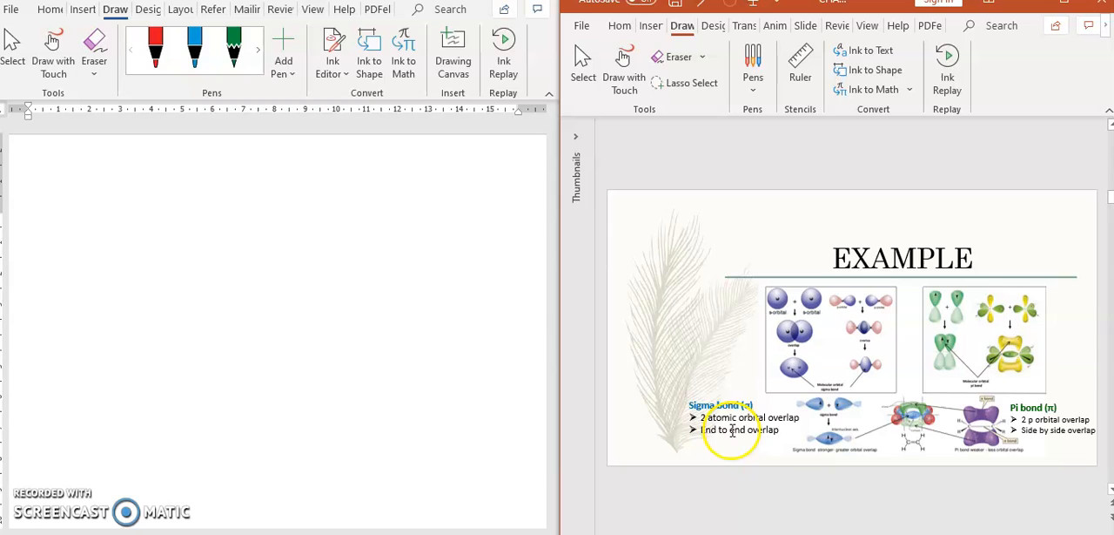
mouse_move(746, 461)
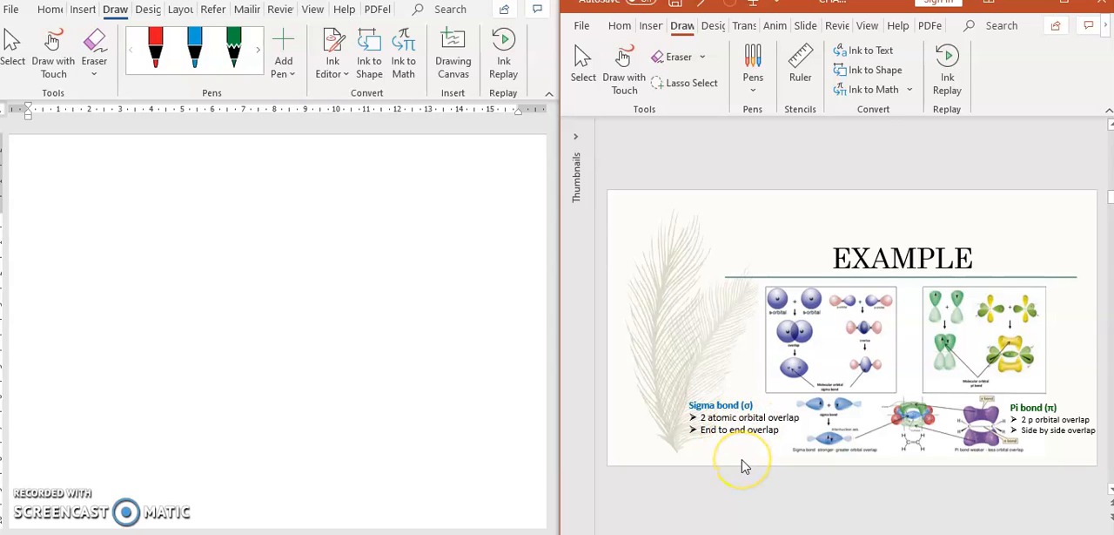
mouse_move(742, 461)
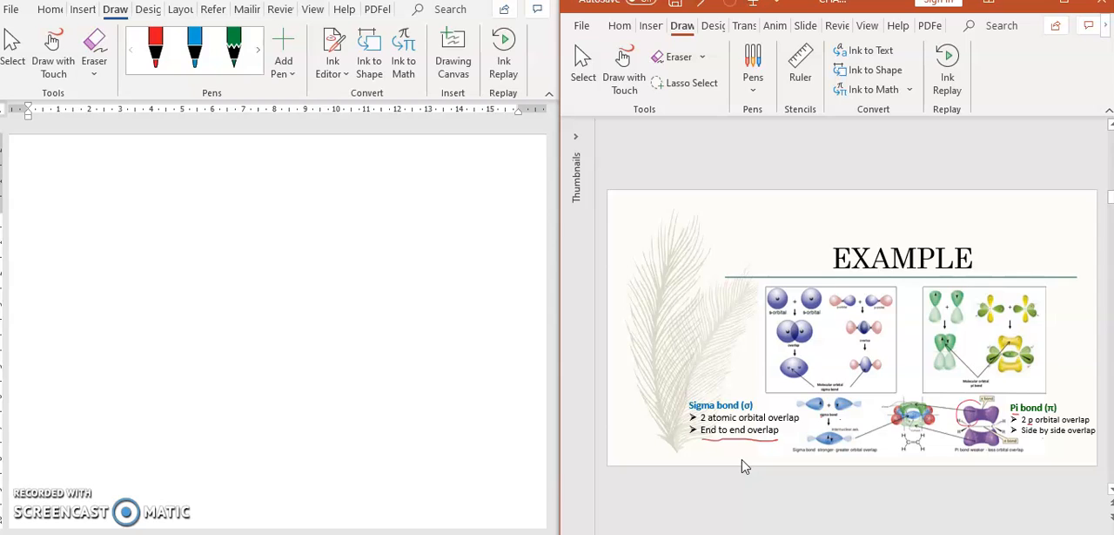
- Sketch the overlapping orbitals in red ink and label them with sigma and pi symbols
left_click_drag(658, 265, 675, 253)
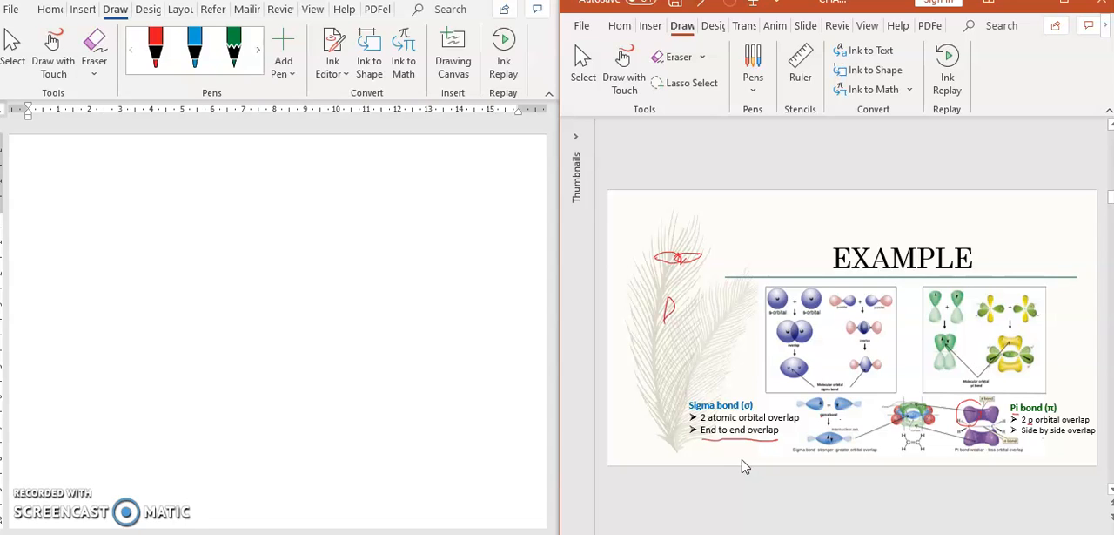
left_click_drag(687, 300, 706, 331)
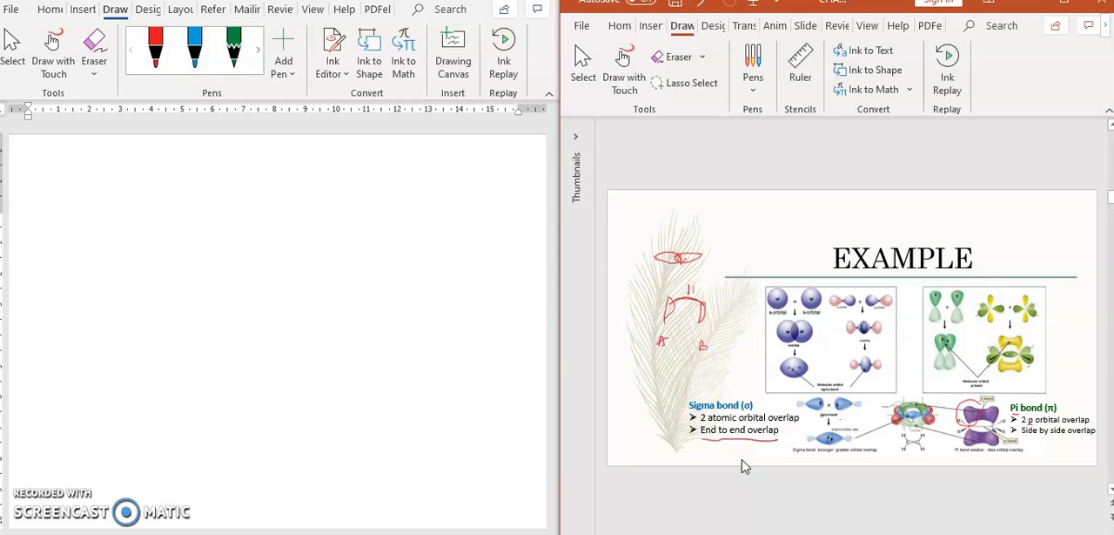
left_click_drag(679, 244, 686, 233)
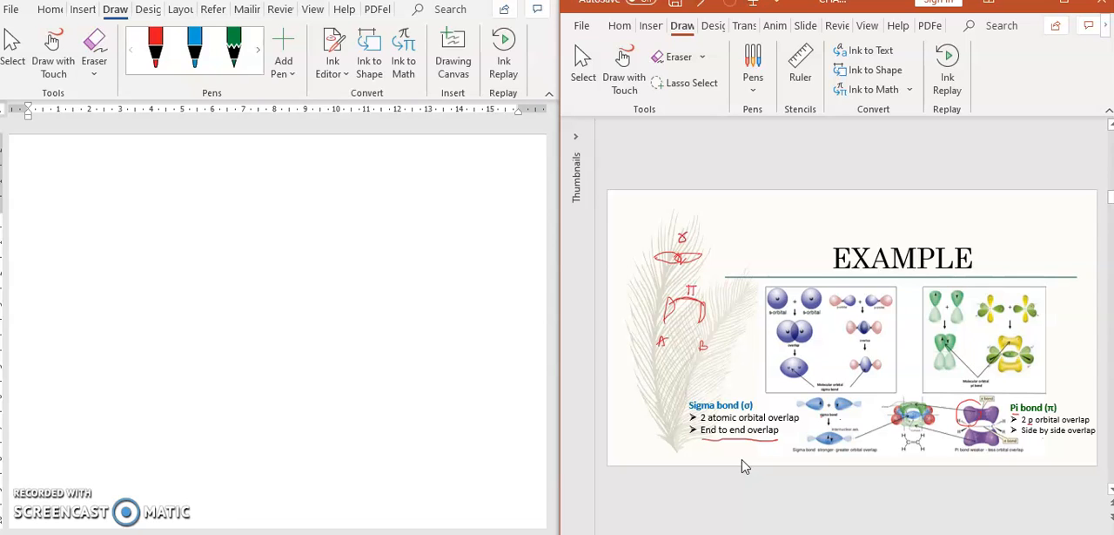
mouse_move(599, 349)
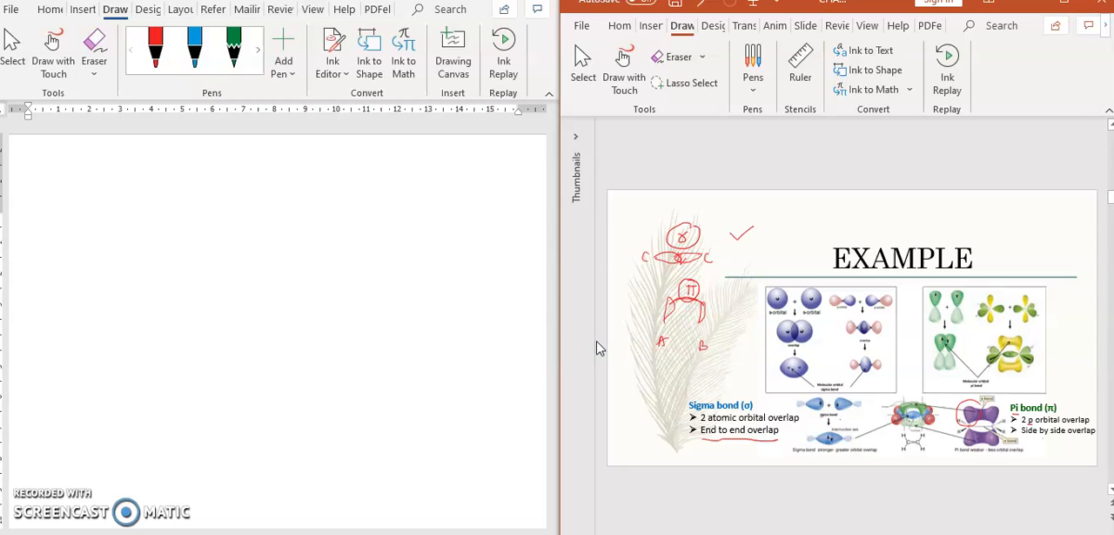
- Write a carbon bond note beside the title and circle the bond in the carbon chain example
left_click_drag(792, 227, 815, 227)
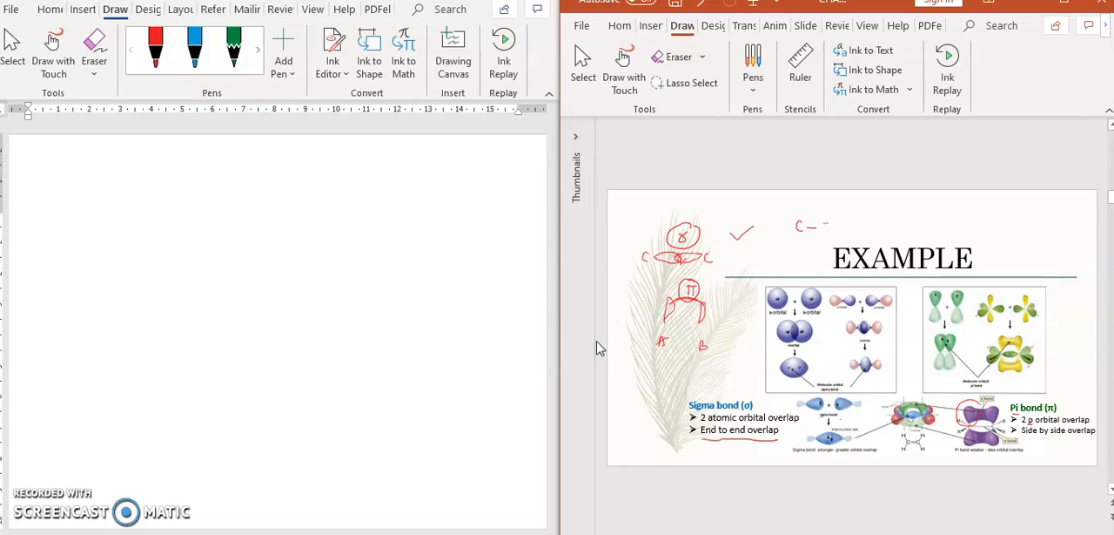
left_click_drag(818, 228, 874, 228)
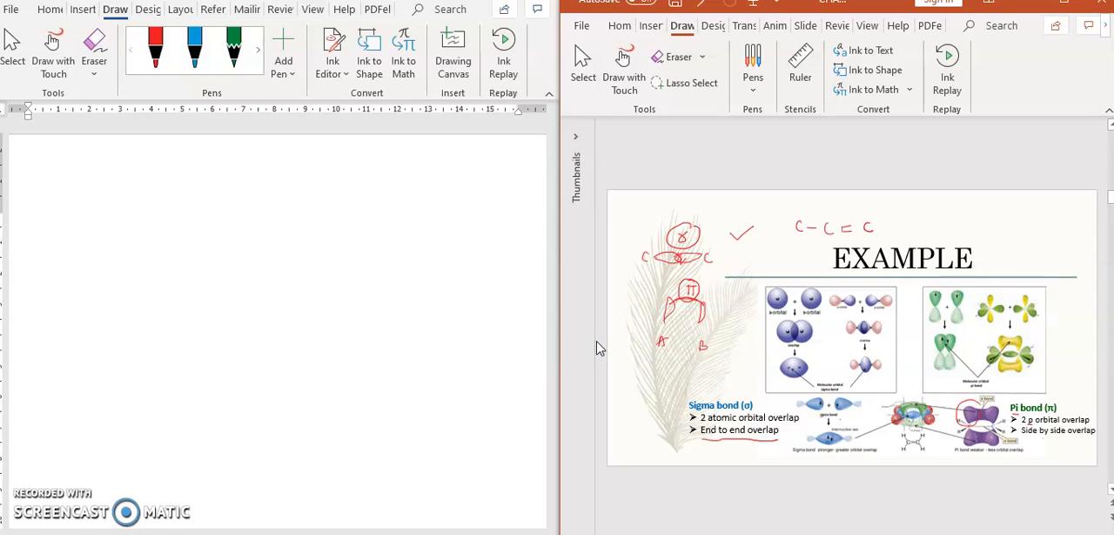
left_click_drag(880, 227, 923, 226)
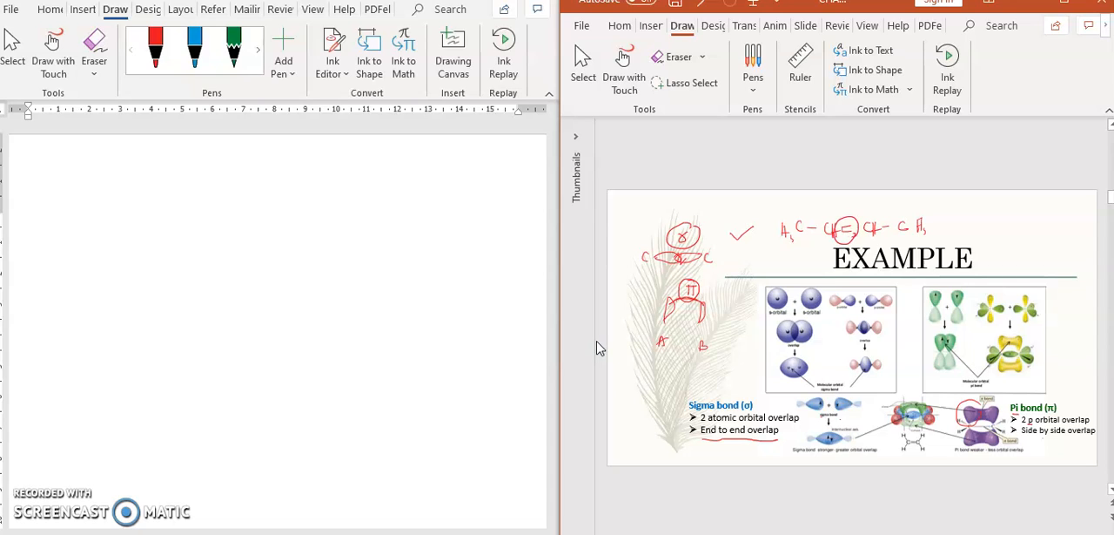
left_click_drag(798, 225, 815, 235)
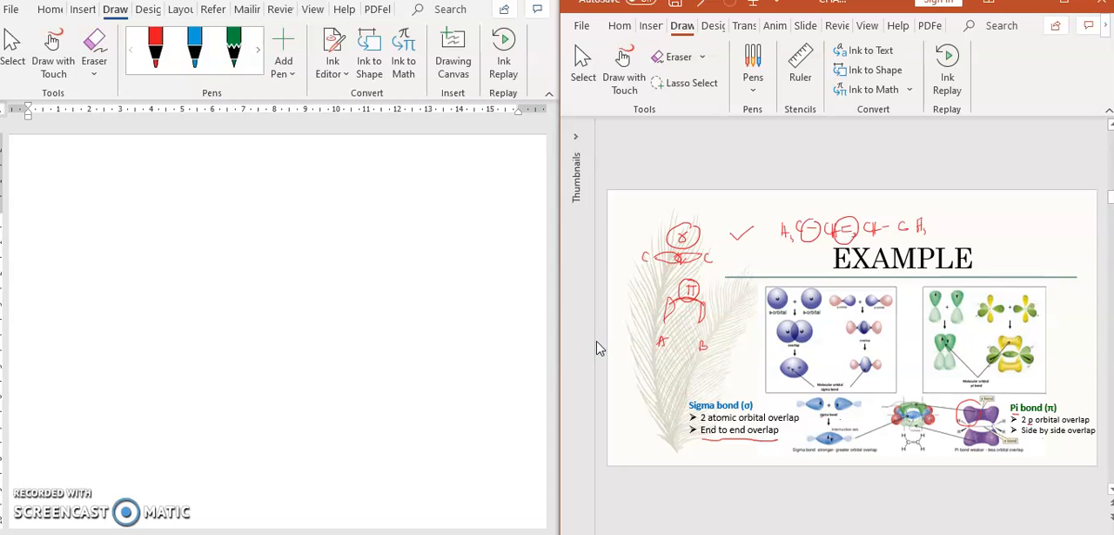
left_click_drag(856, 223, 869, 195)
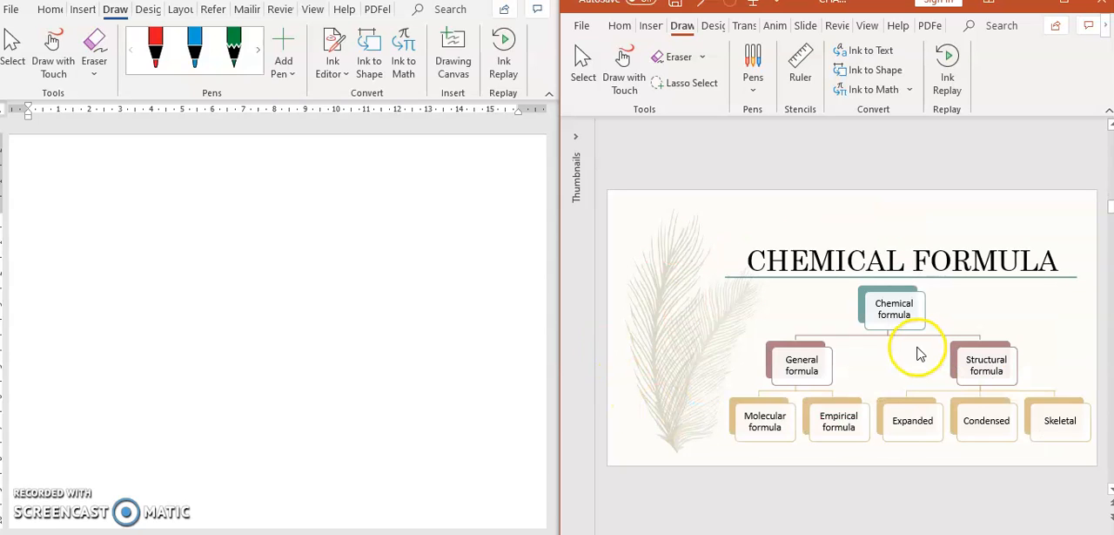
mouse_move(905, 355)
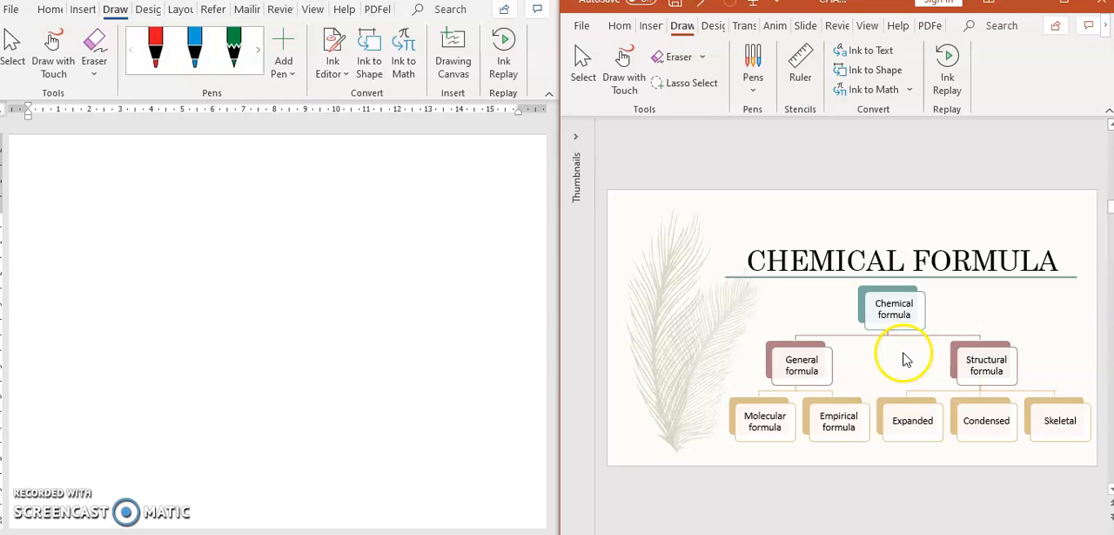
mouse_move(862, 335)
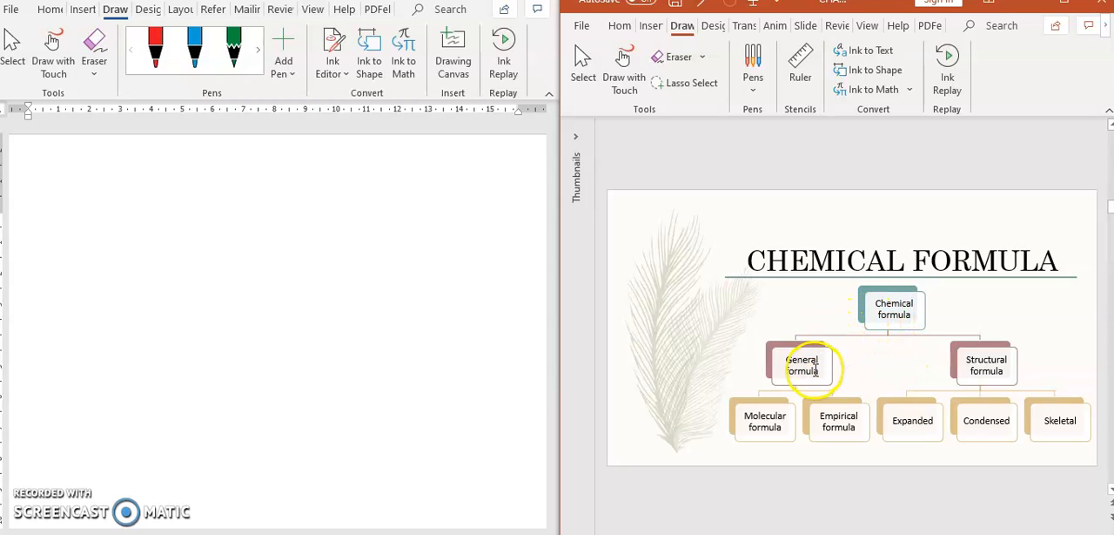
mouse_move(986, 362)
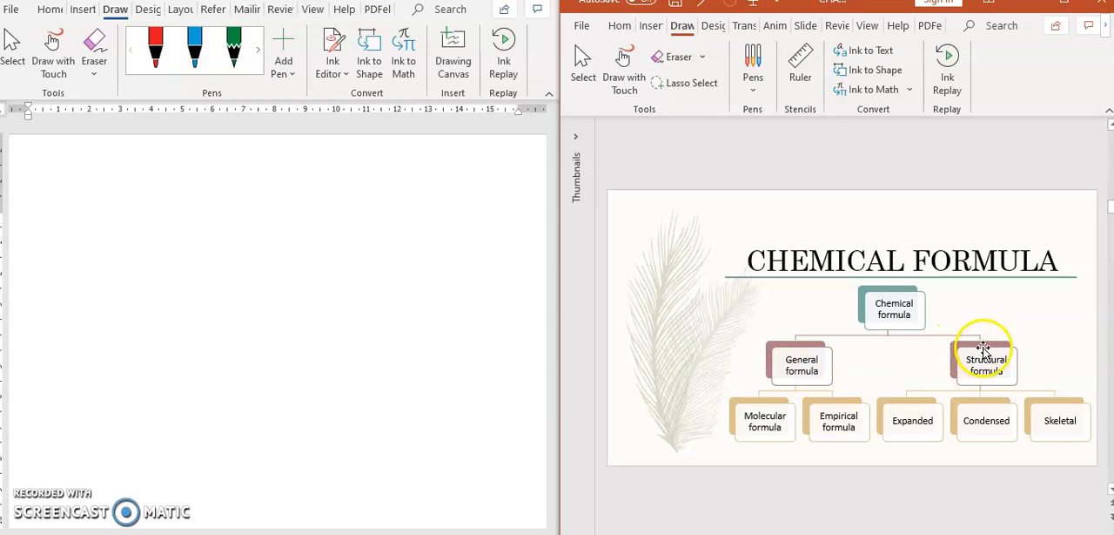
mouse_move(888, 352)
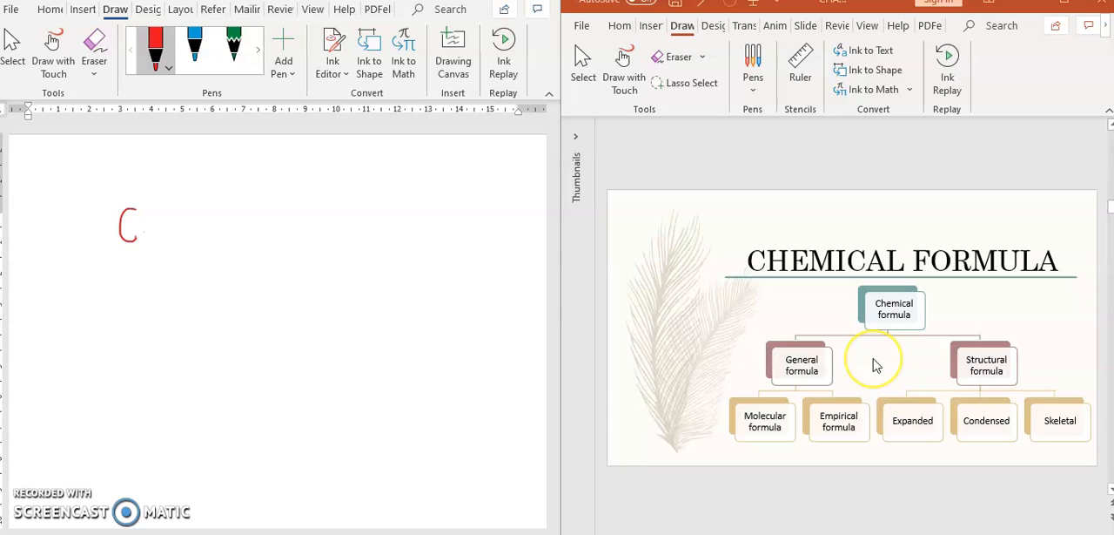
mouse_move(876, 364)
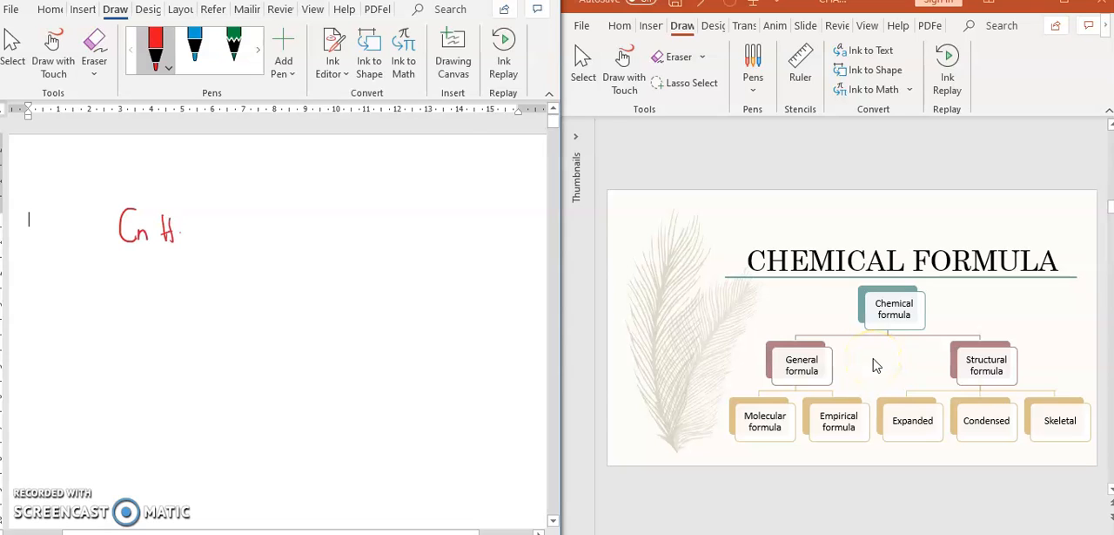
- Write CnH2n+2 → alkane in red and substitute n=3 to get C3H8
left_click_drag(171, 235, 235, 235)
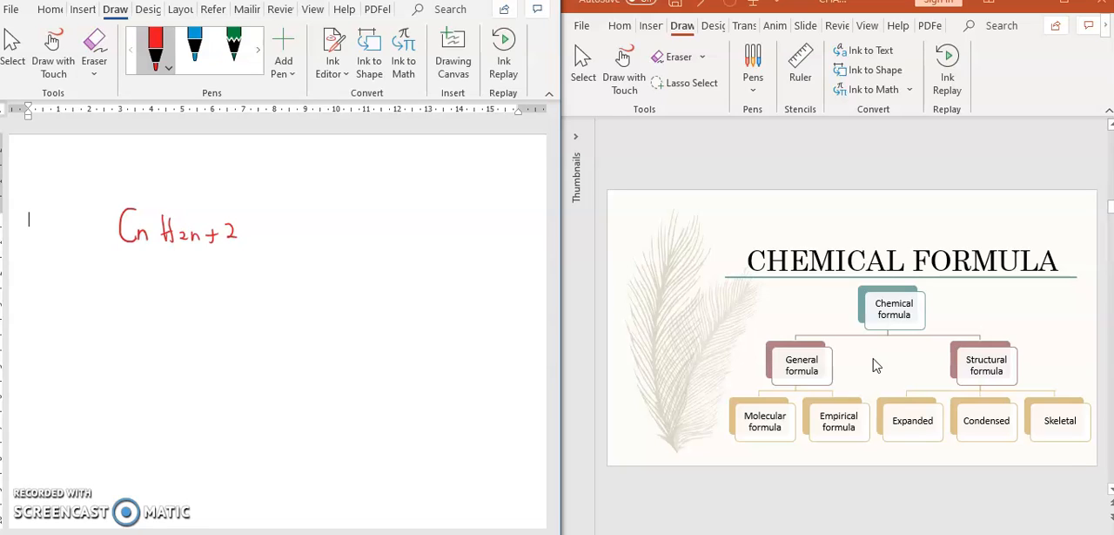
left_click_drag(270, 236, 327, 235)
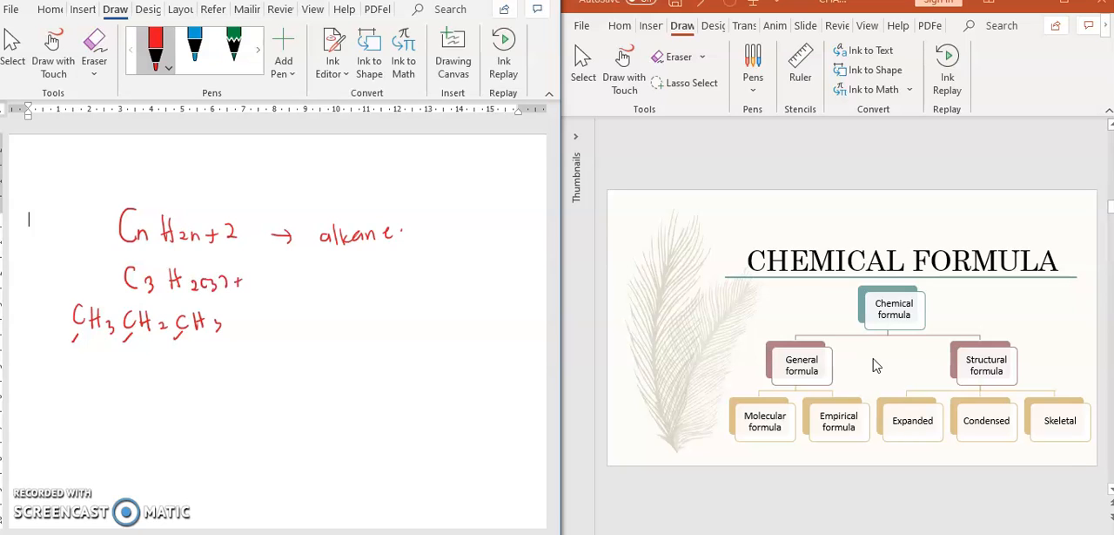
left_click_drag(275, 280, 310, 281)
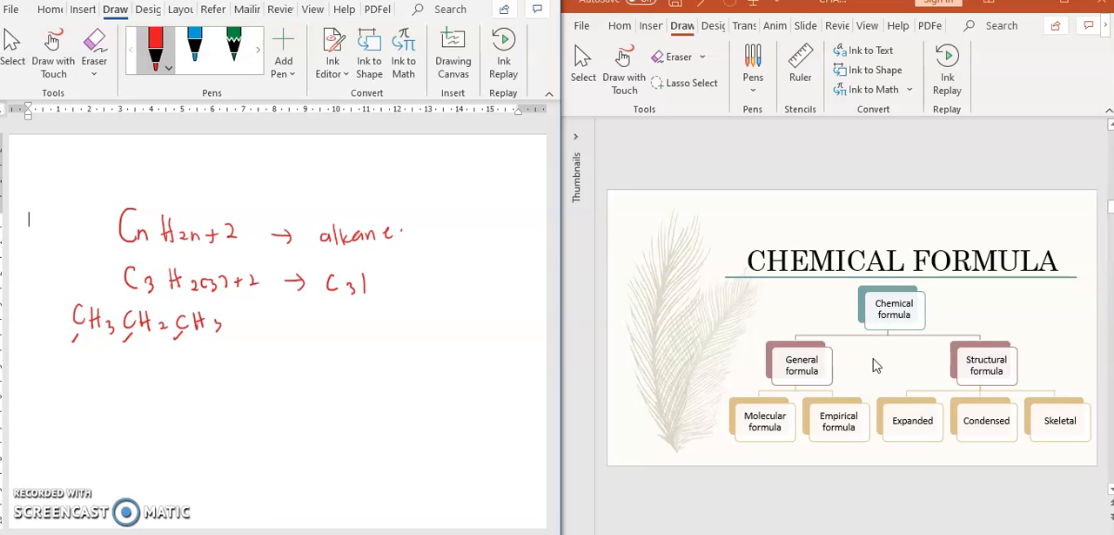
left_click_drag(364, 270, 390, 299)
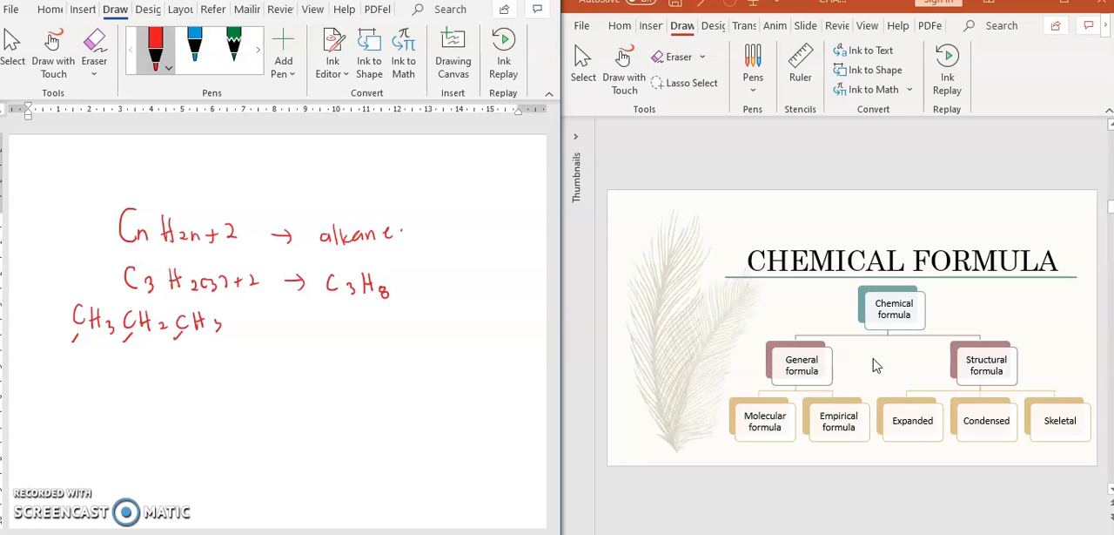
- Circle the hydrogens of CH3CH2CH3, tick C3H8, label G.F and circle alkane and C3H8
left_click_drag(113, 334, 105, 322)
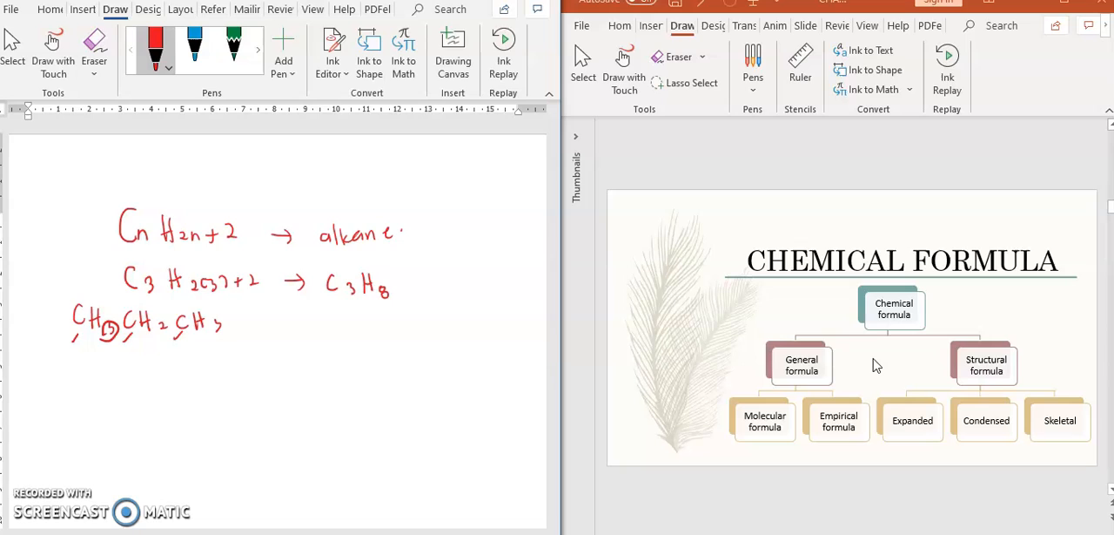
left_click_drag(155, 320, 167, 333)
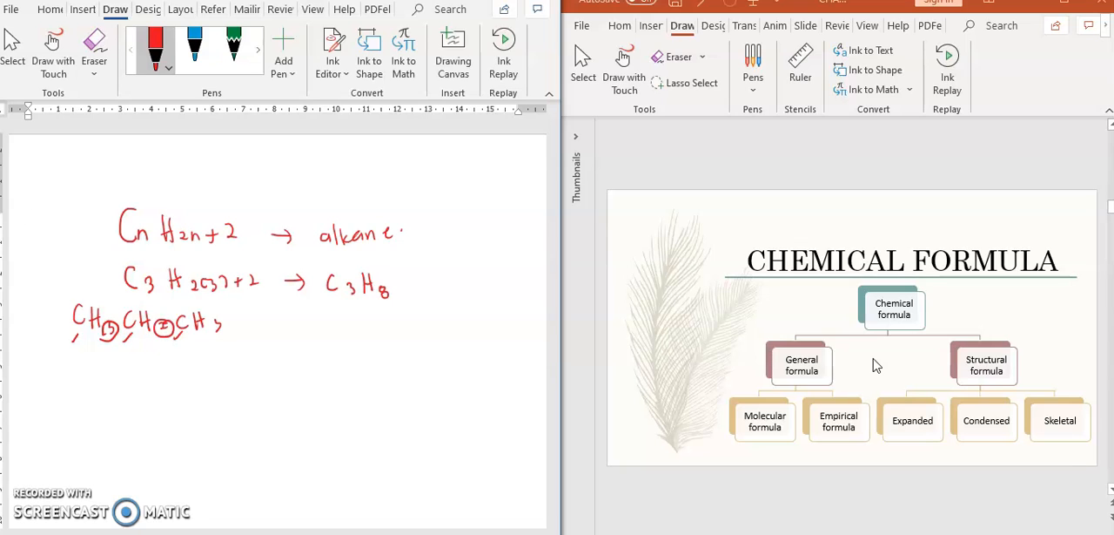
left_click_drag(208, 327, 223, 327)
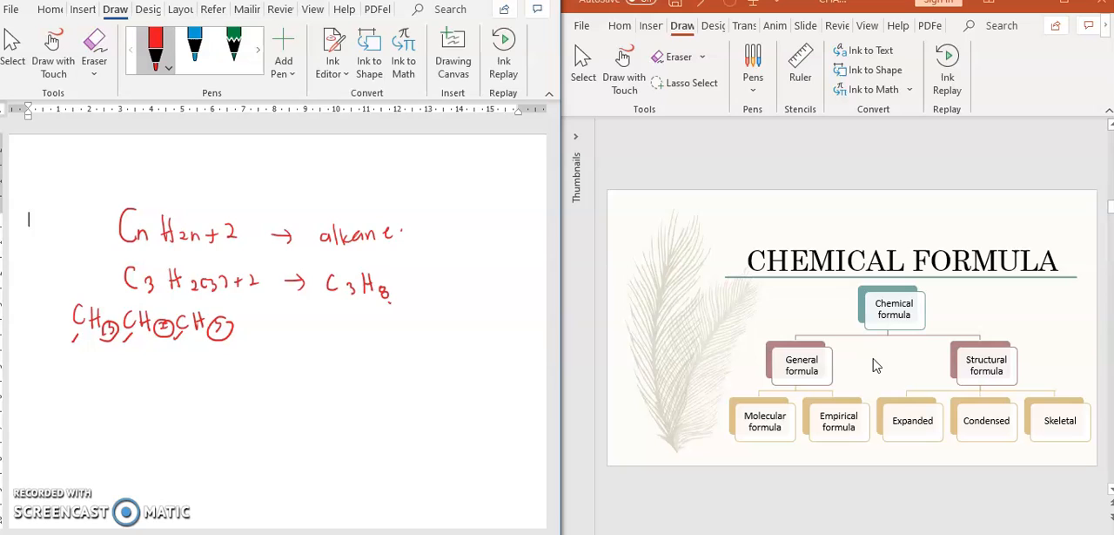
left_click_drag(392, 279, 404, 305)
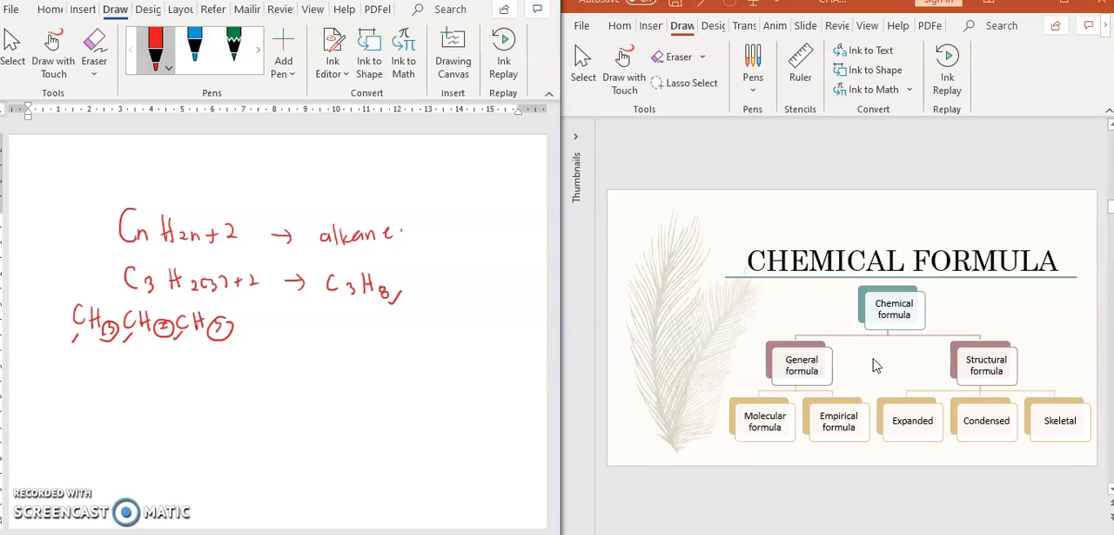
left_click_drag(78, 358, 174, 358)
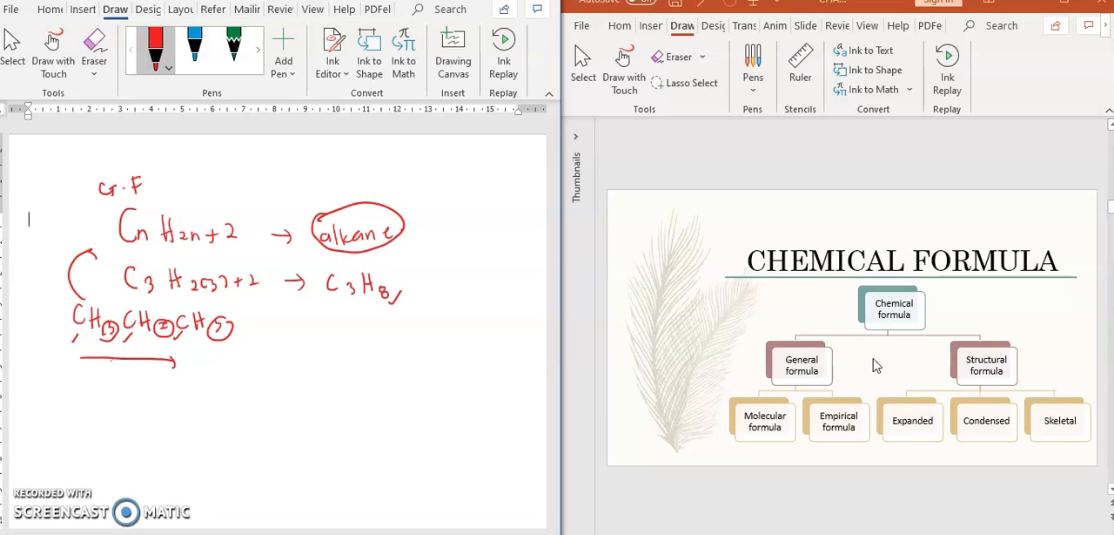
mouse_move(595, 460)
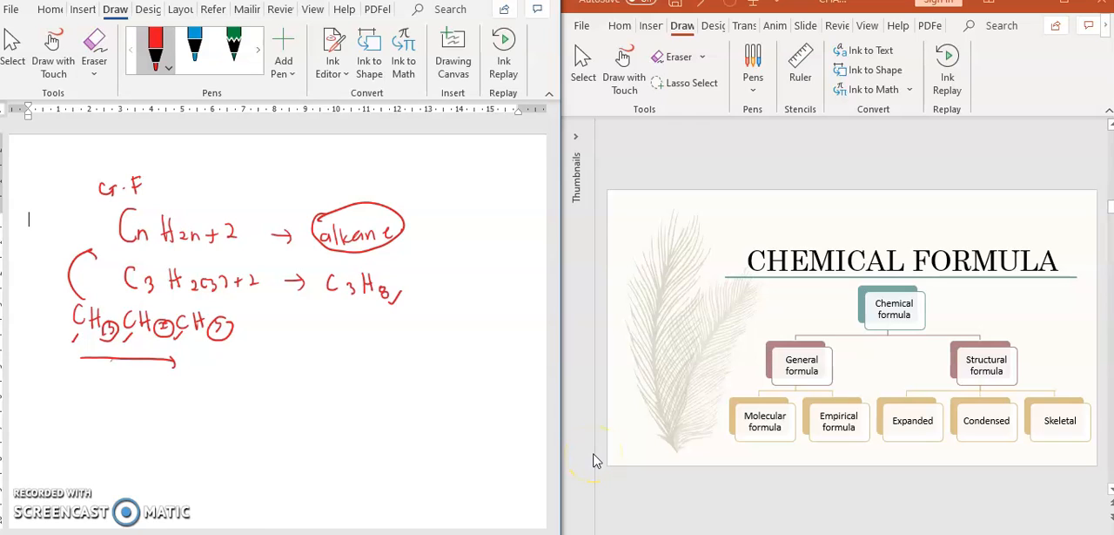
left_click_drag(327, 279, 401, 310)
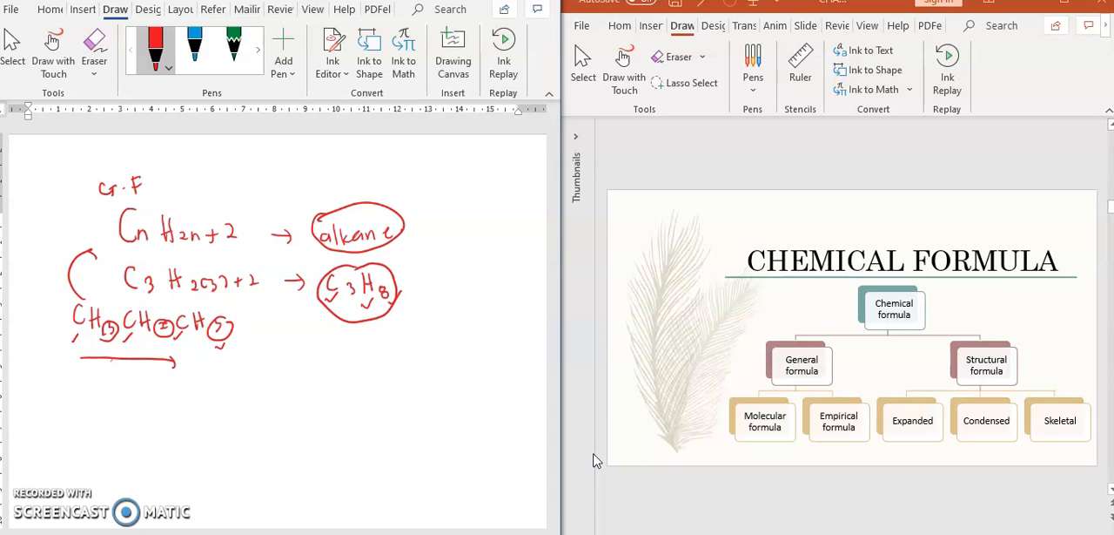
- Write the condensed chain CH3CH2C(=O)CH2CH3 in red ink
left_click_drag(300, 387, 352, 387)
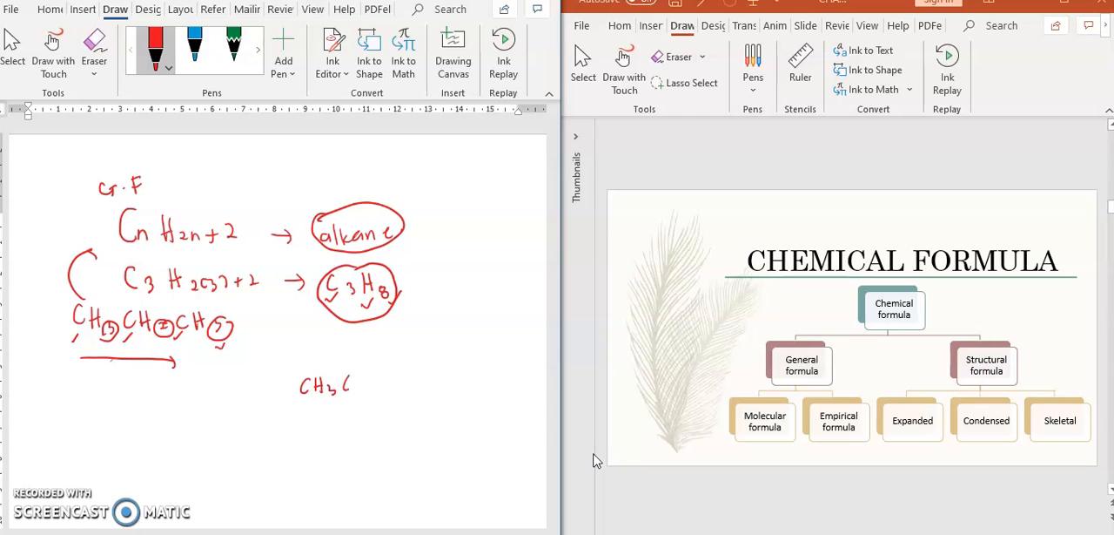
left_click_drag(334, 387, 391, 386)
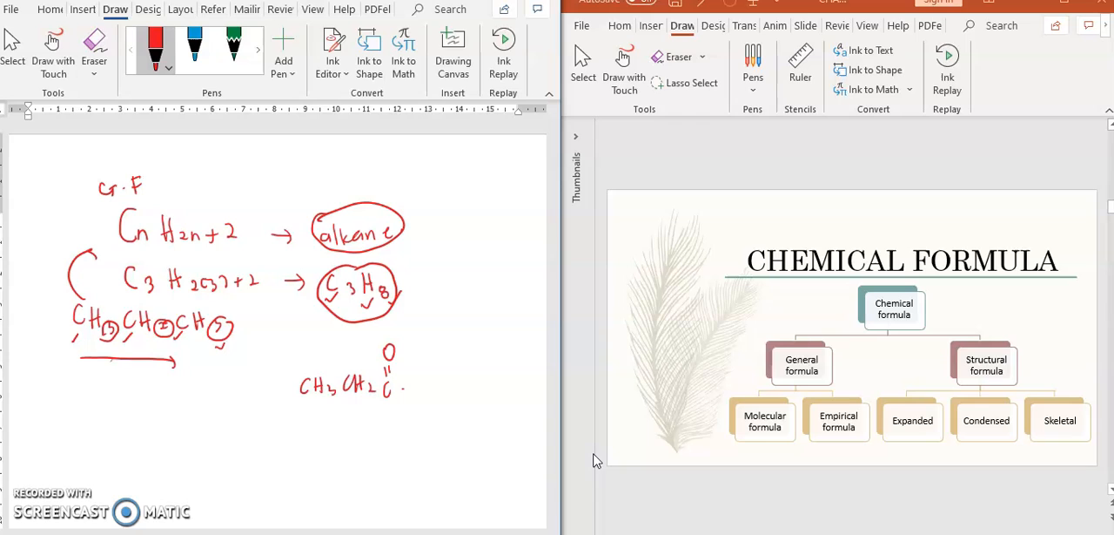
left_click_drag(401, 387, 427, 387)
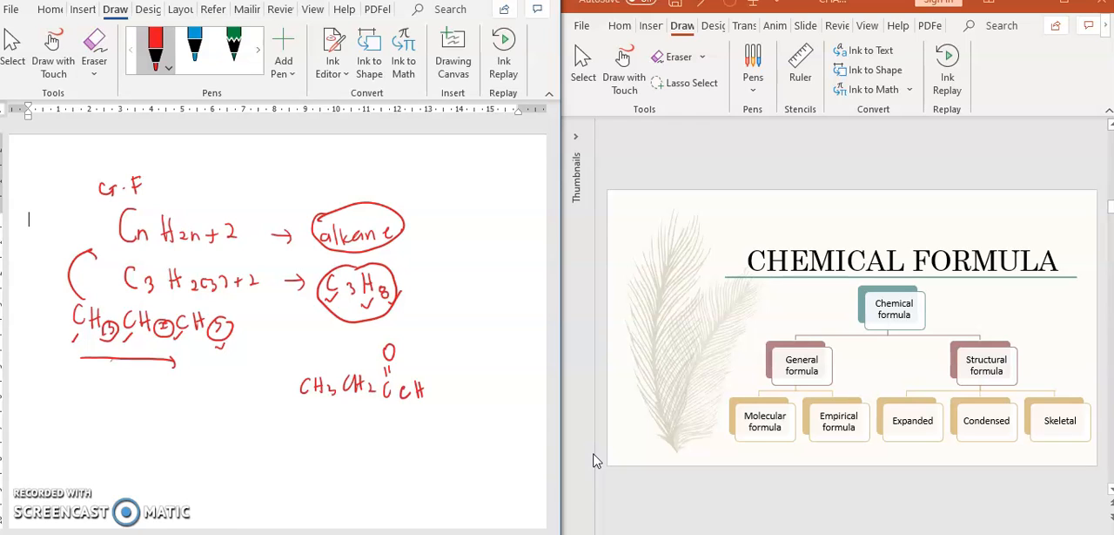
left_click_drag(431, 387, 477, 392)
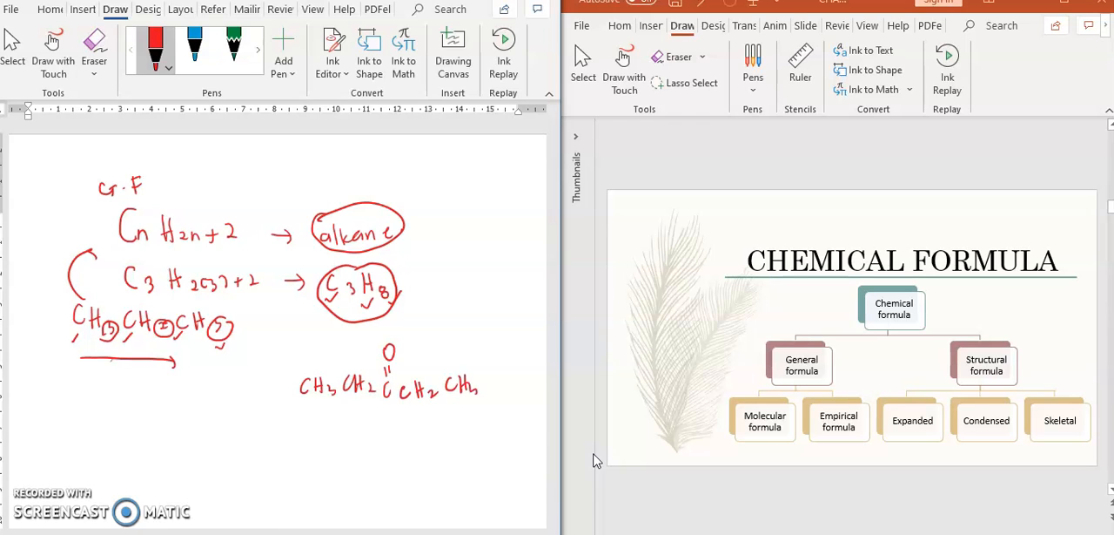
- Derive its molecular formula C5H10O below, then label C2H5 as the E.F of C4H10
left_click_drag(352, 400, 352, 432)
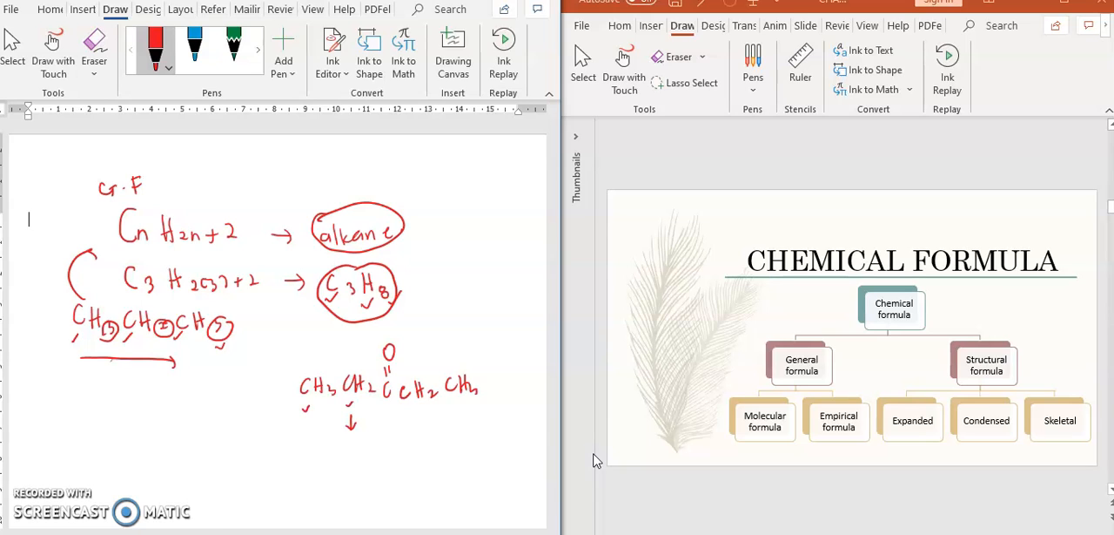
left_click_drag(338, 456, 357, 474)
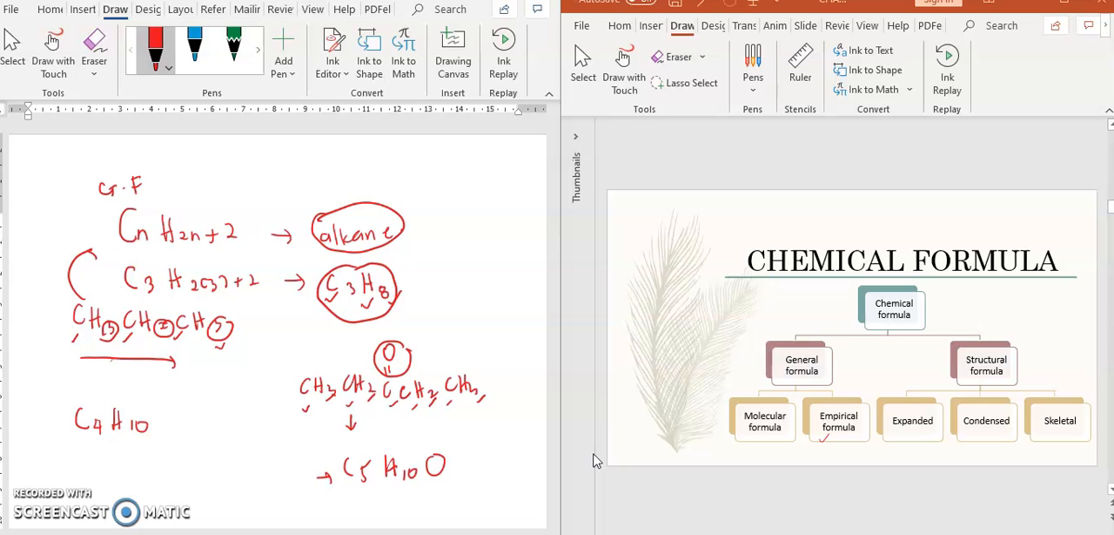
mouse_move(540, 428)
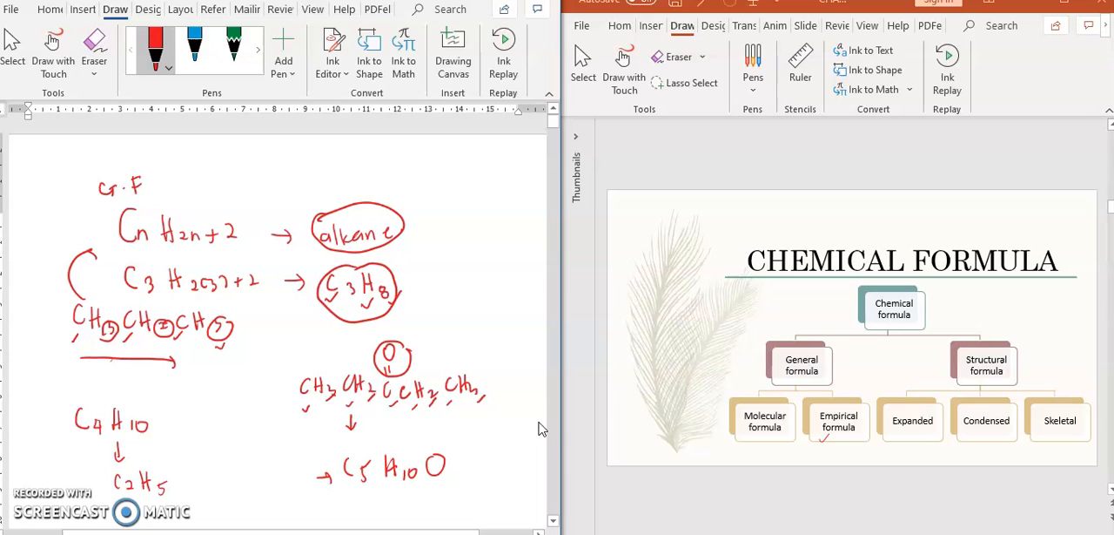
left_click_drag(174, 470, 195, 473)
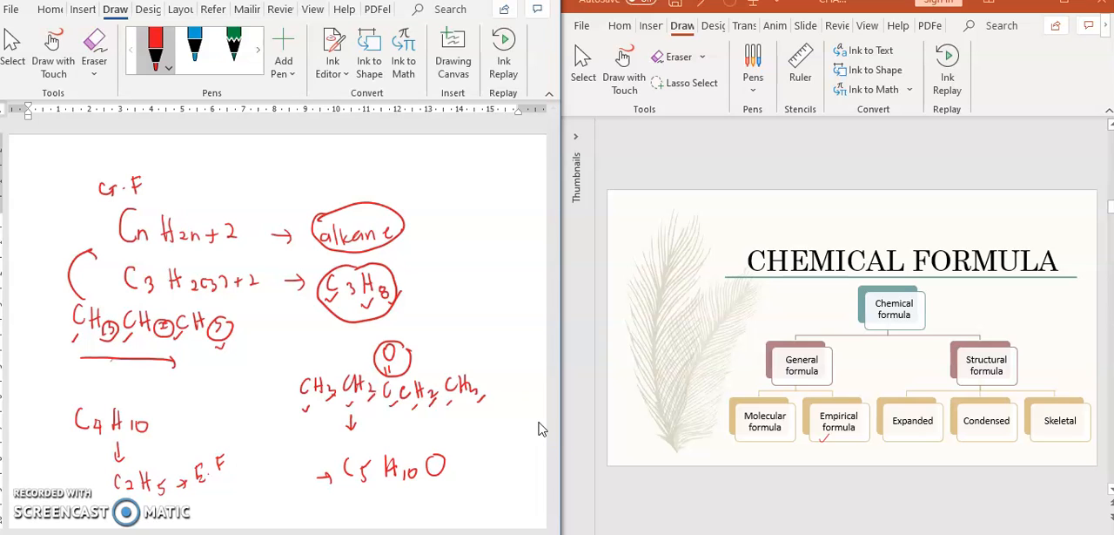
mouse_move(957, 404)
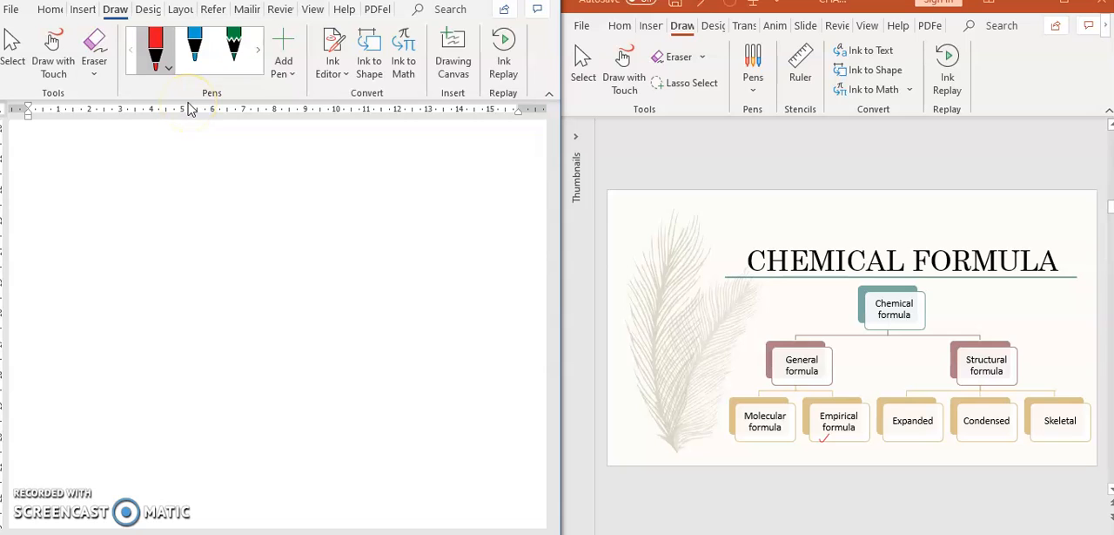
- Write C2H6 → GF CnH2n+2 at the top of the fresh page
left_click_drag(213, 148, 202, 165)
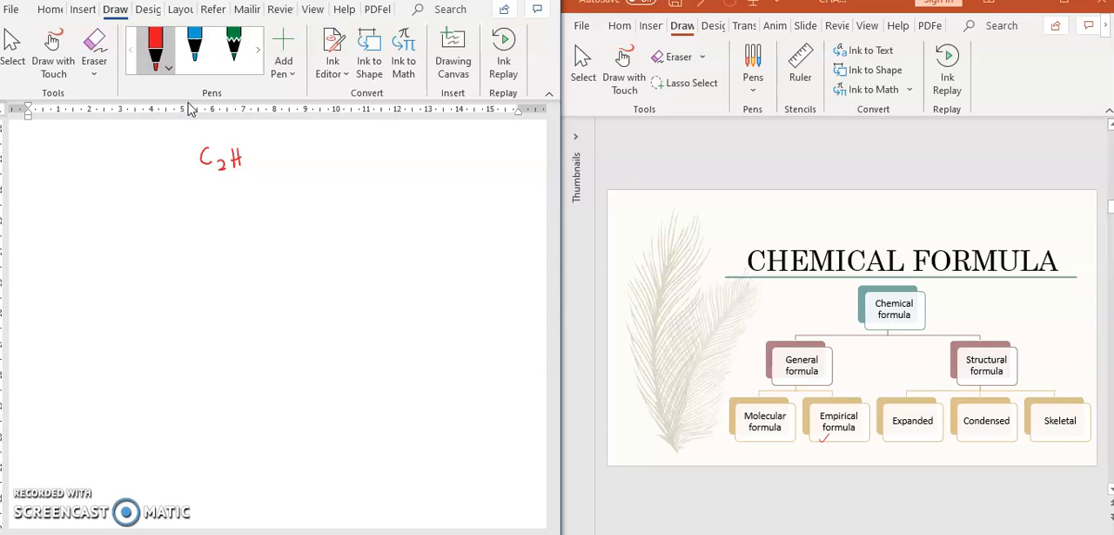
left_click_drag(248, 156, 253, 169)
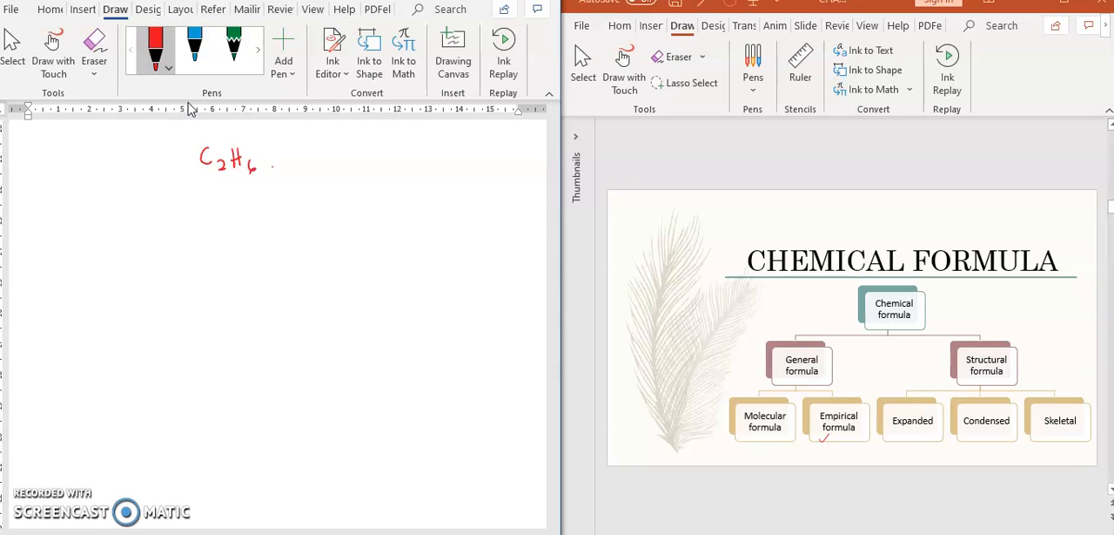
left_click_drag(275, 160, 287, 166)
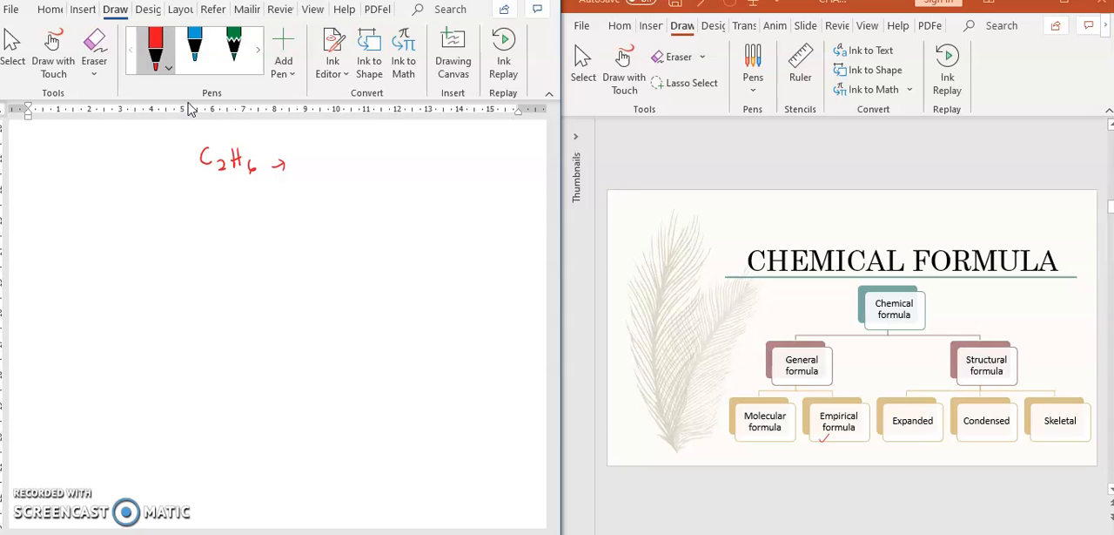
left_click_drag(296, 160, 329, 160)
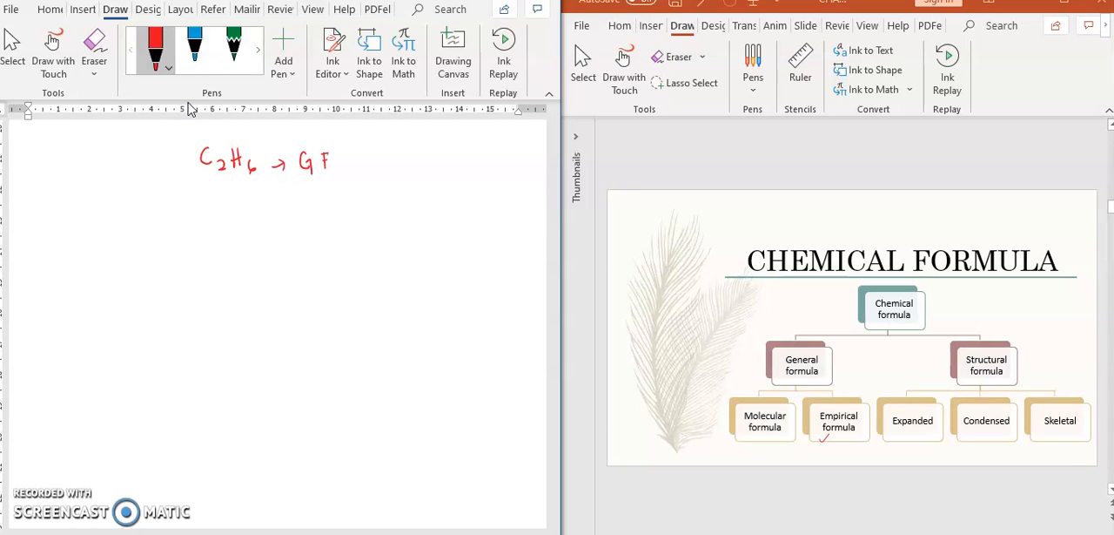
left_click_drag(351, 160, 387, 165)
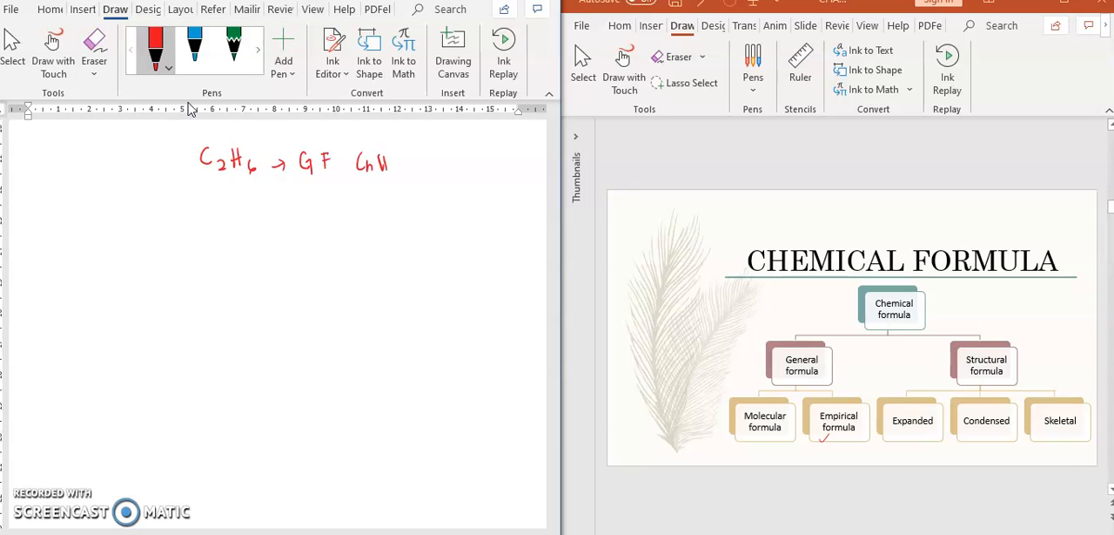
left_click_drag(390, 160, 444, 169)
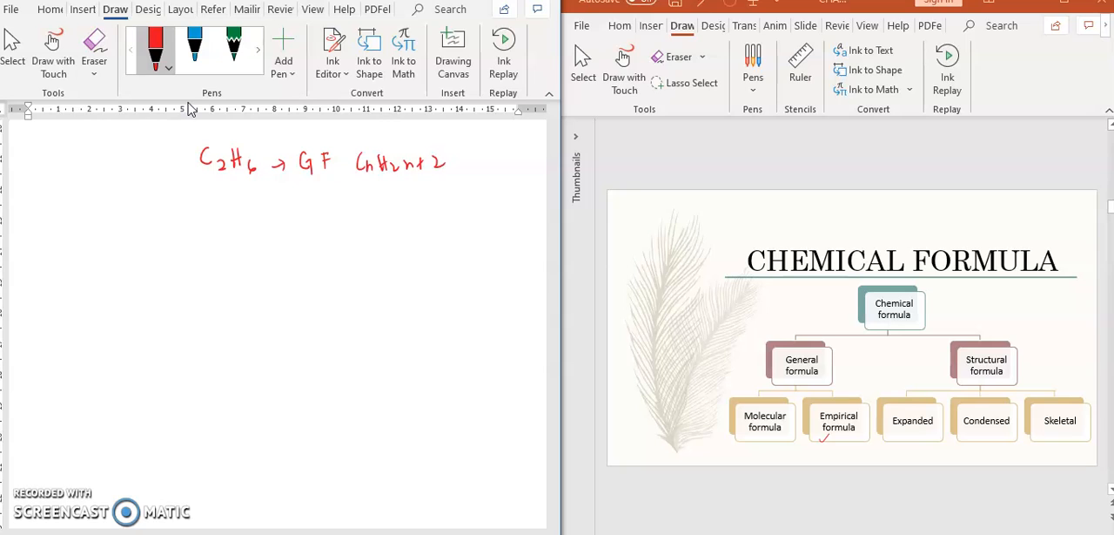
- Substitute n=2 beneath the general formula and underline the result C2H6
left_click_drag(358, 209, 354, 225)
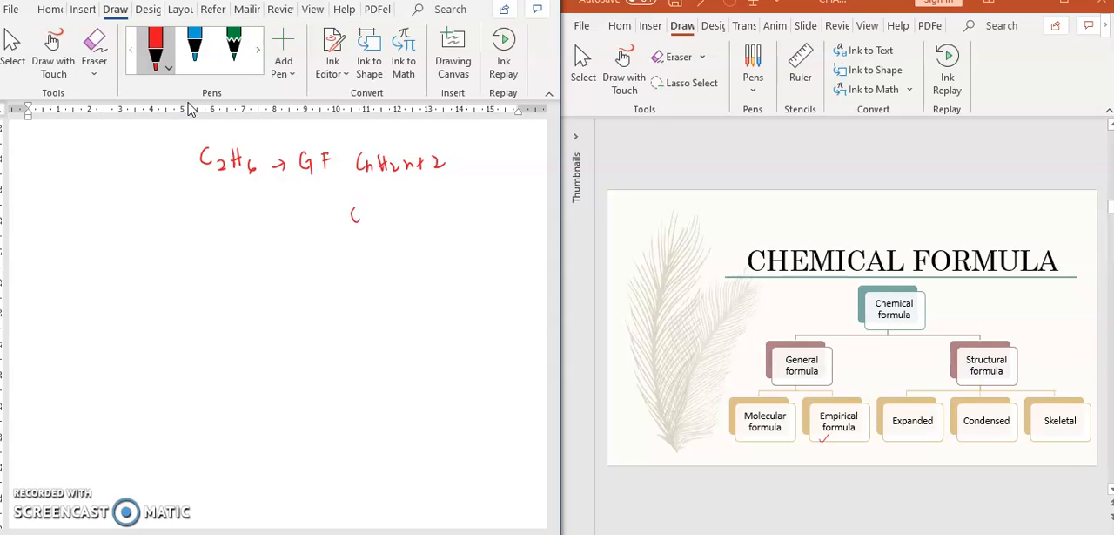
left_click_drag(352, 216, 397, 213)
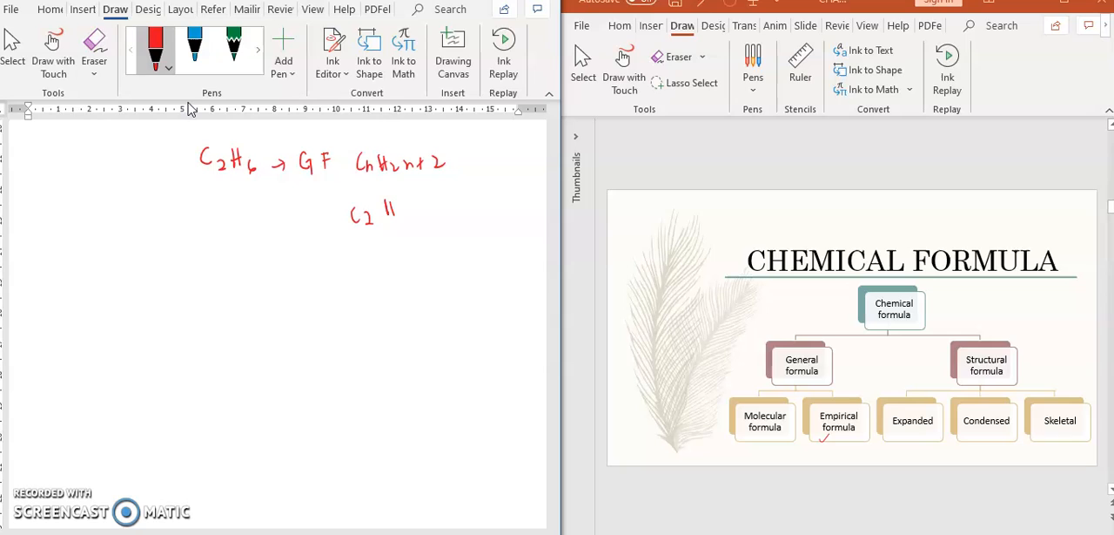
left_click_drag(383, 206, 453, 205)
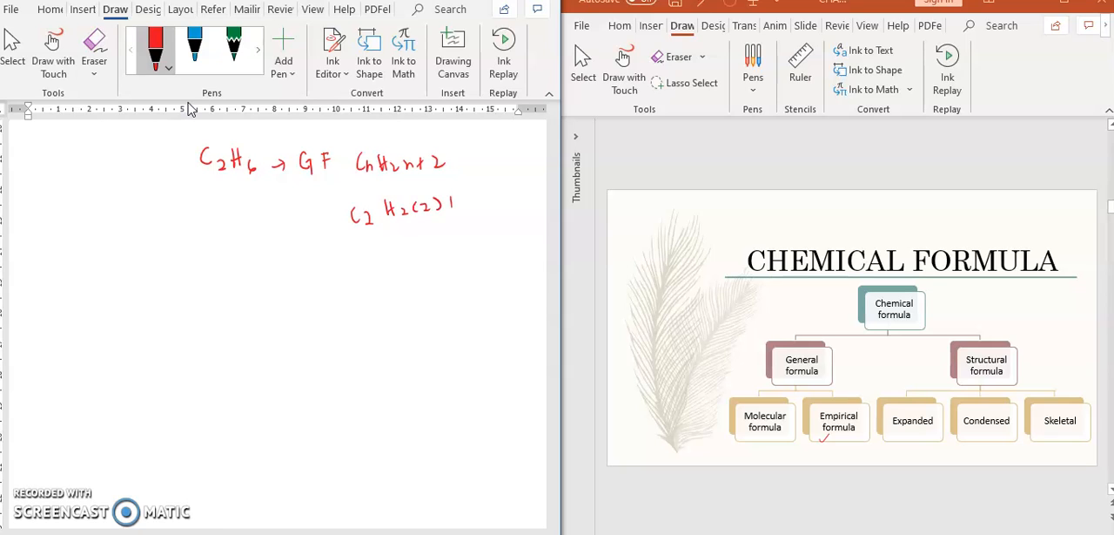
left_click_drag(453, 200, 514, 188)
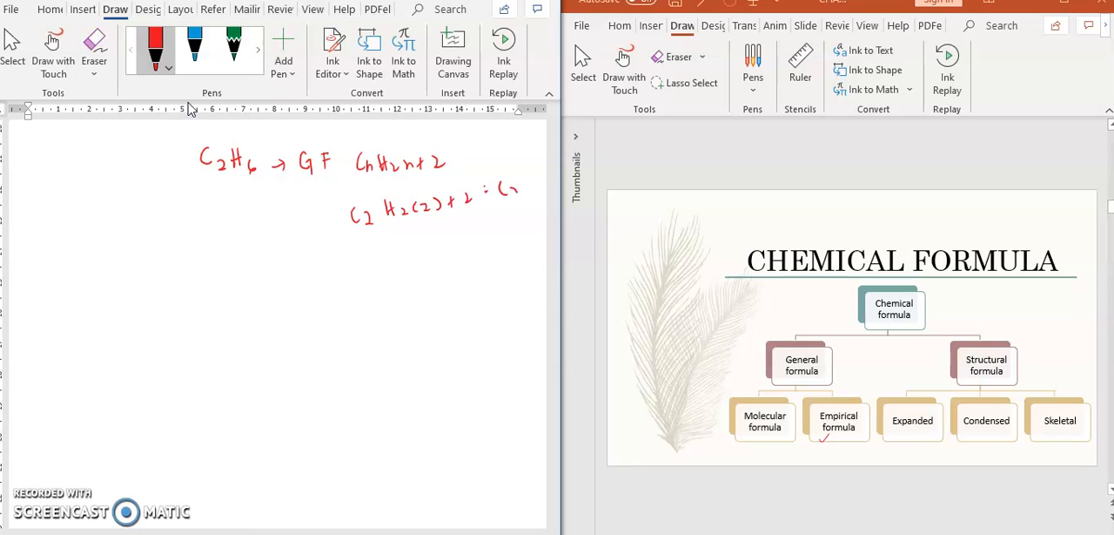
left_click_drag(502, 178, 540, 195)
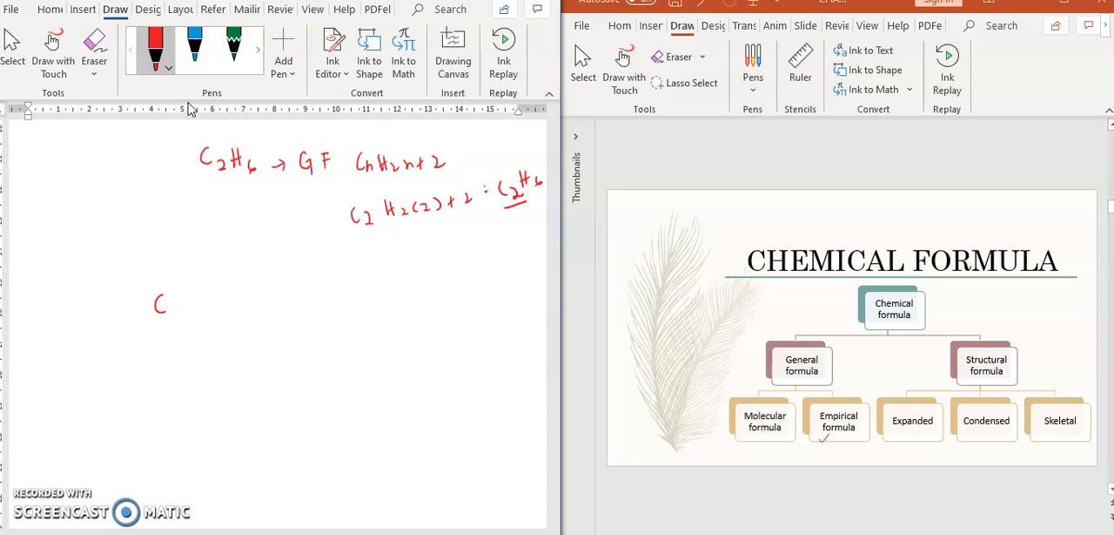
- Draw ethane's two bonded carbons with all four bonds and six hydrogens
left_click_drag(174, 305, 213, 305)
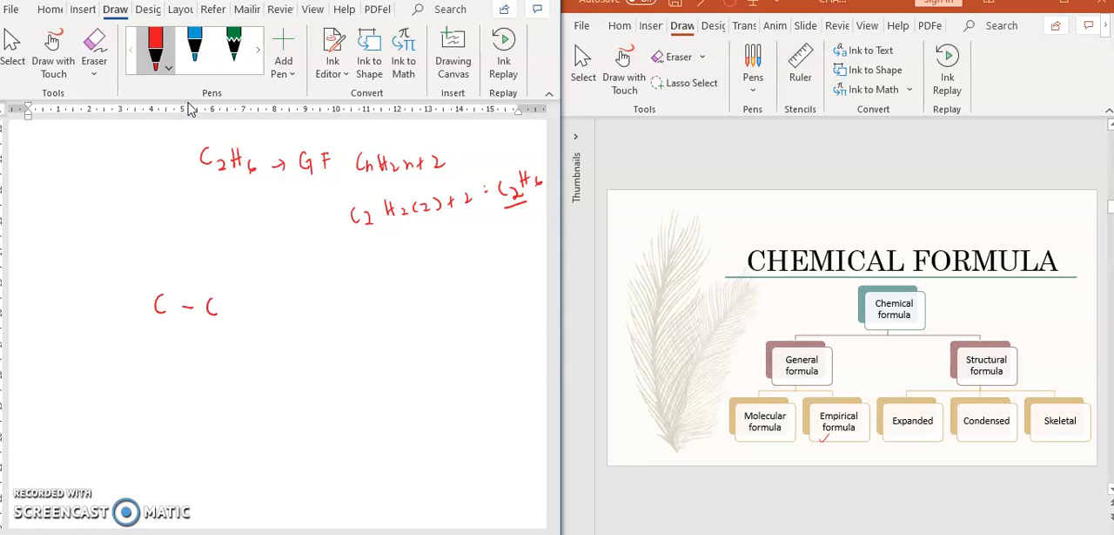
left_click_drag(235, 306, 252, 307)
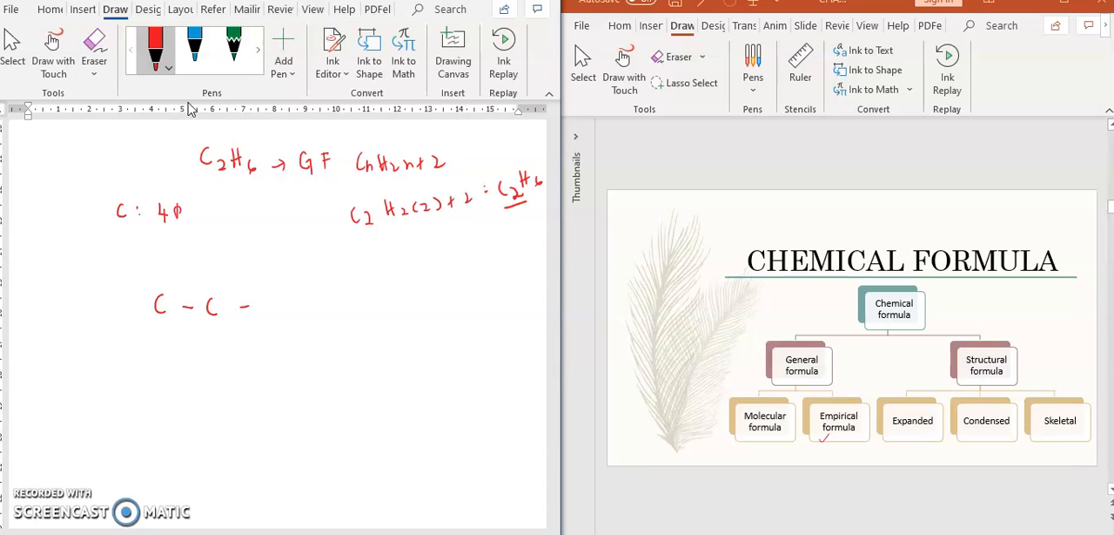
left_click_drag(129, 307, 141, 307)
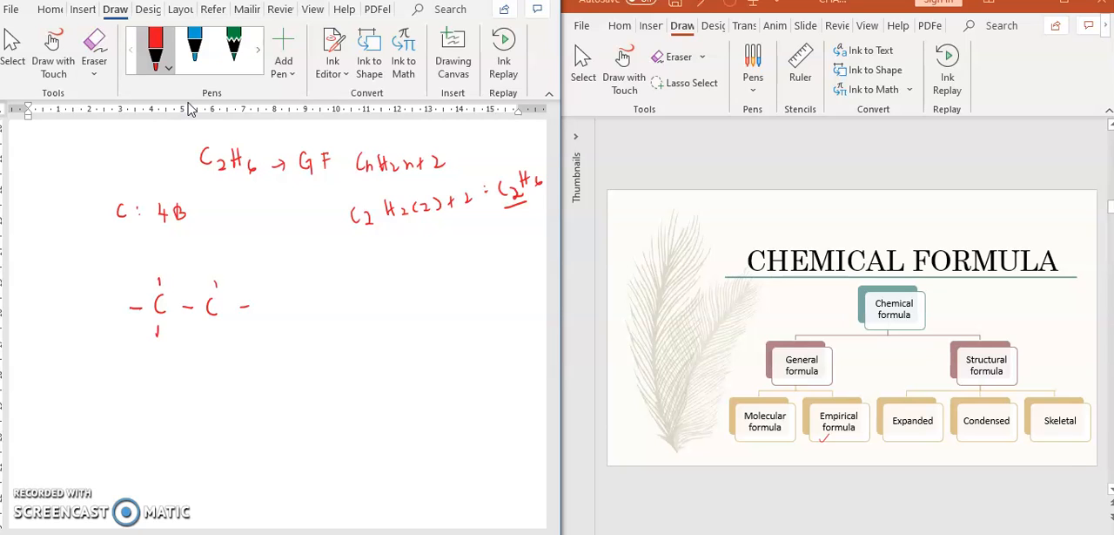
left_click_drag(216, 317, 216, 338)
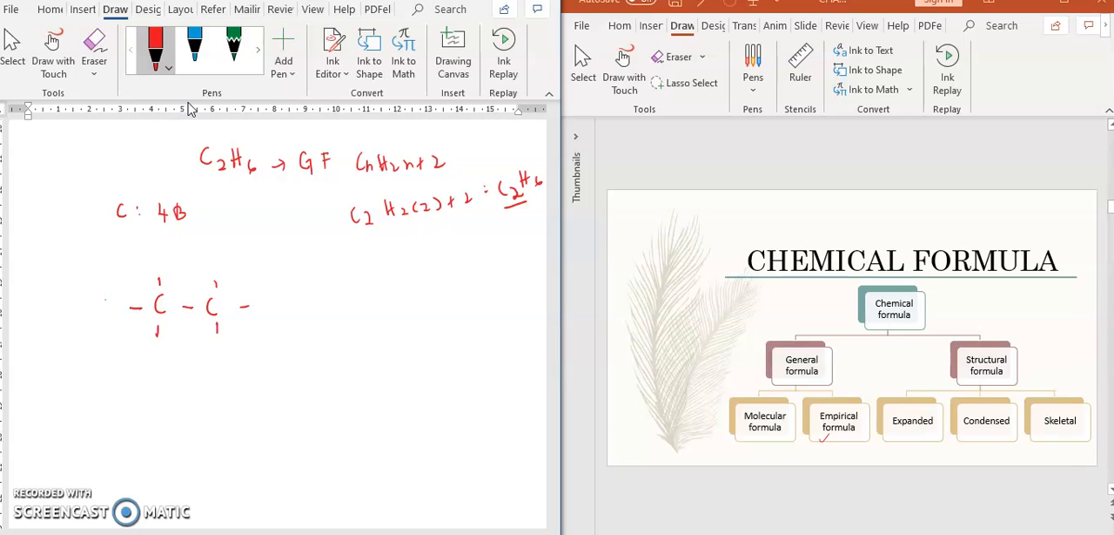
left_click_drag(108, 304, 146, 355)
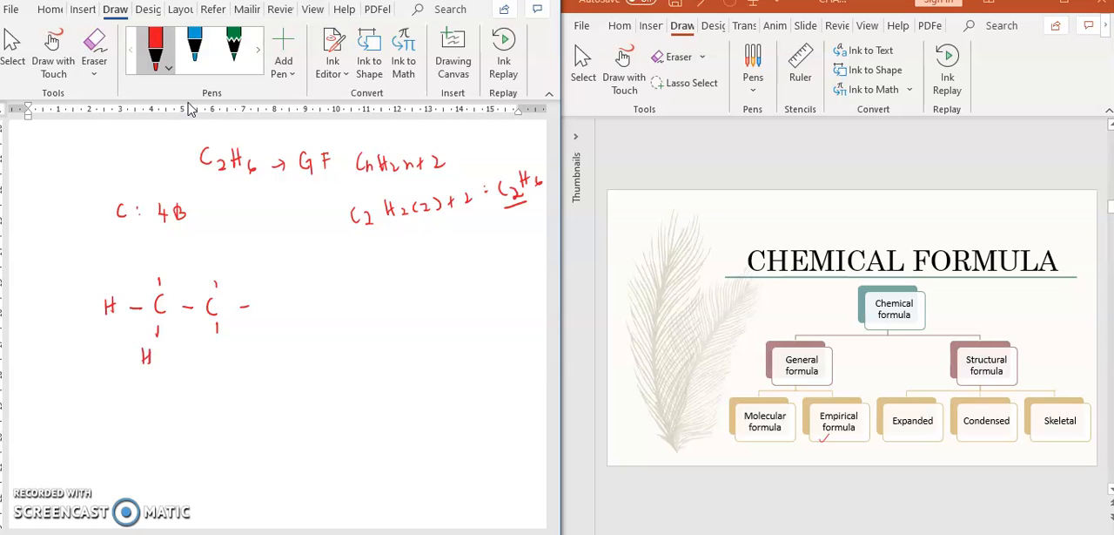
left_click_drag(155, 275, 155, 258)
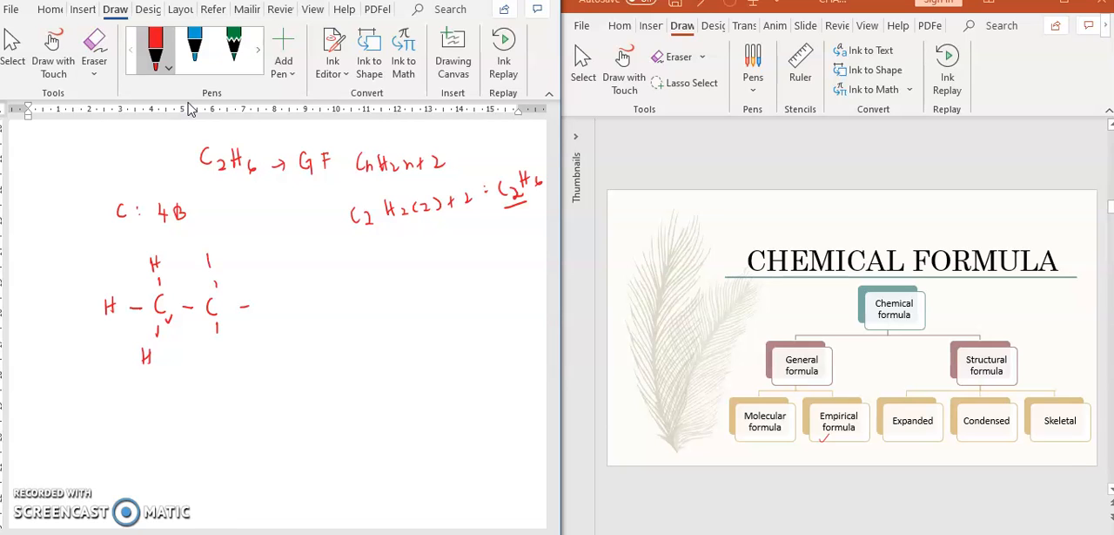
left_click_drag(209, 262, 265, 299)
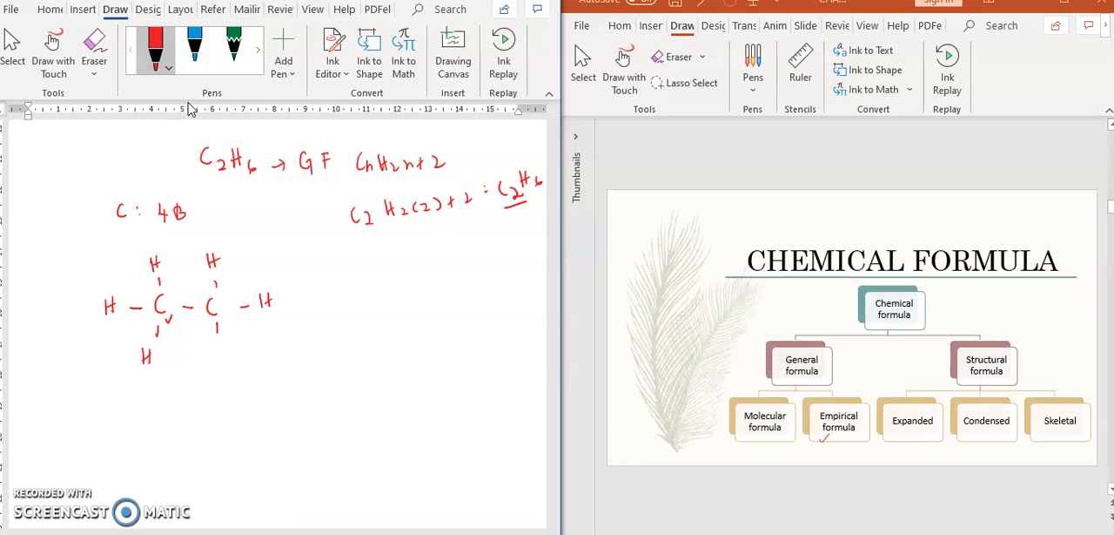
left_click_drag(213, 355, 224, 355)
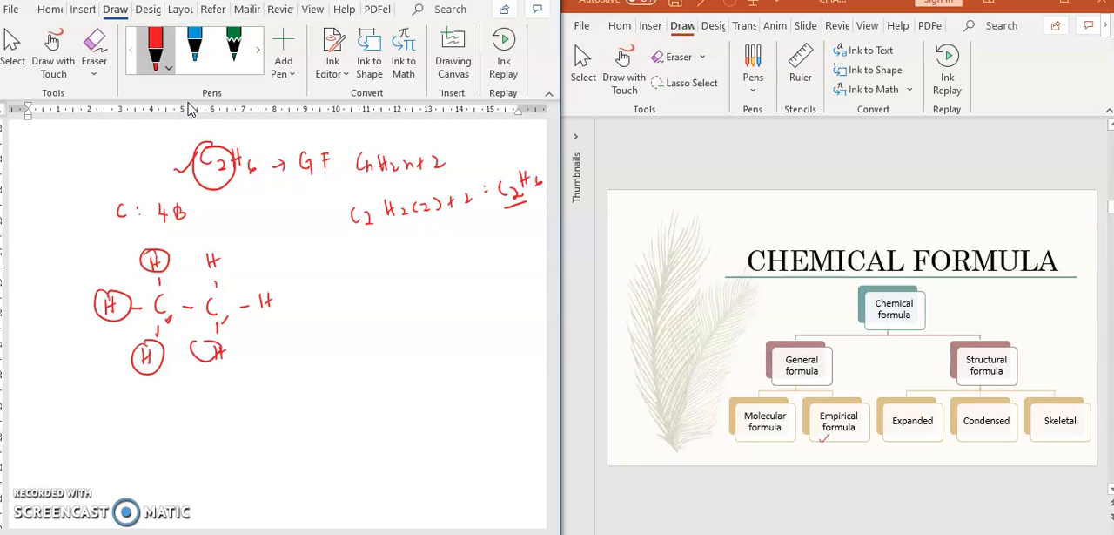
- Circle the hydrogens to count them and label the drawing Expanded
left_click_drag(216, 264, 271, 303)
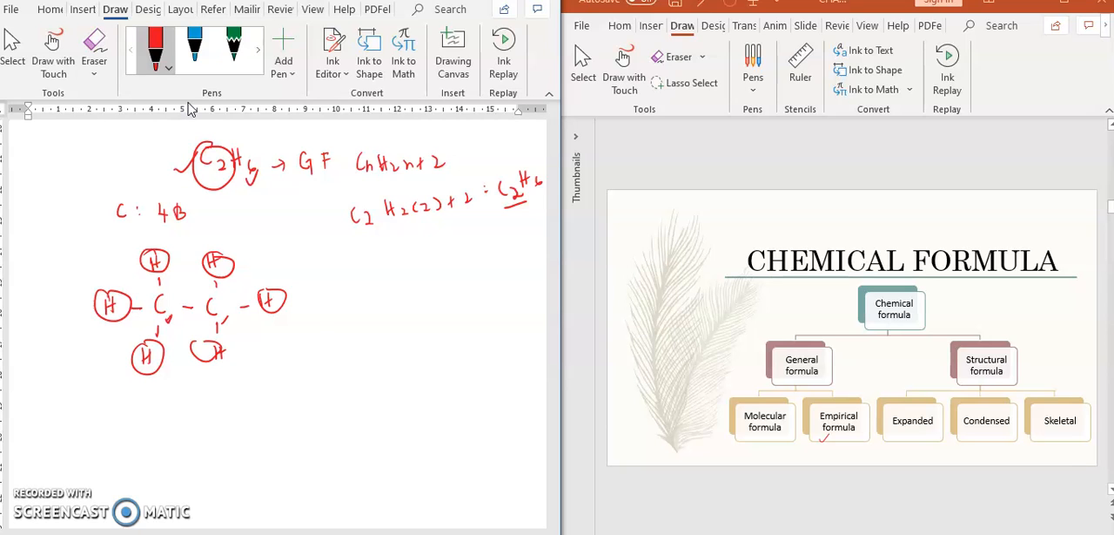
left_click_drag(310, 317, 352, 327)
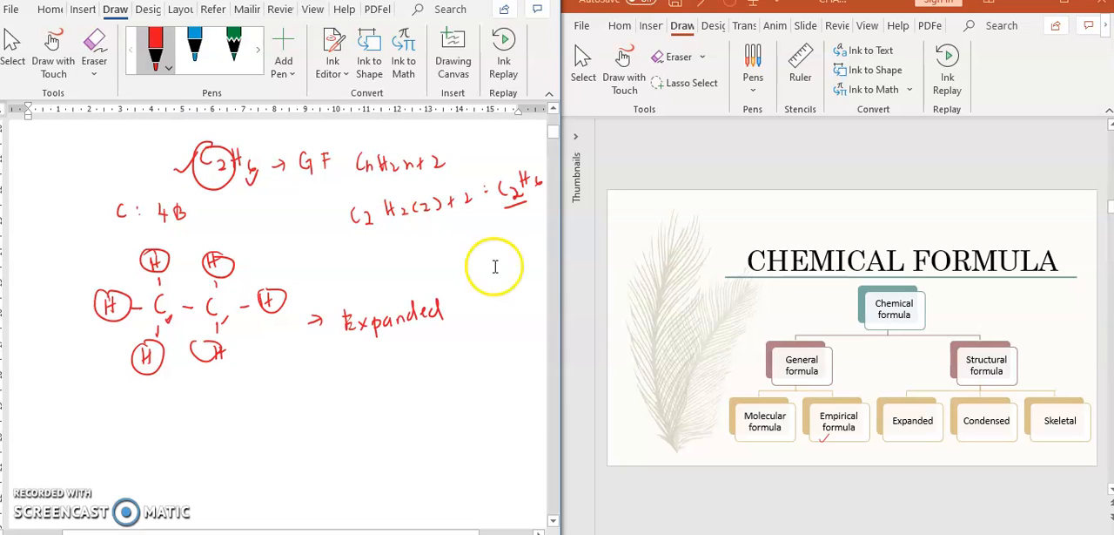
- Advance through the Structural Formula overview toward the Condensed Structure slide, noting O–H
left_click(913, 422)
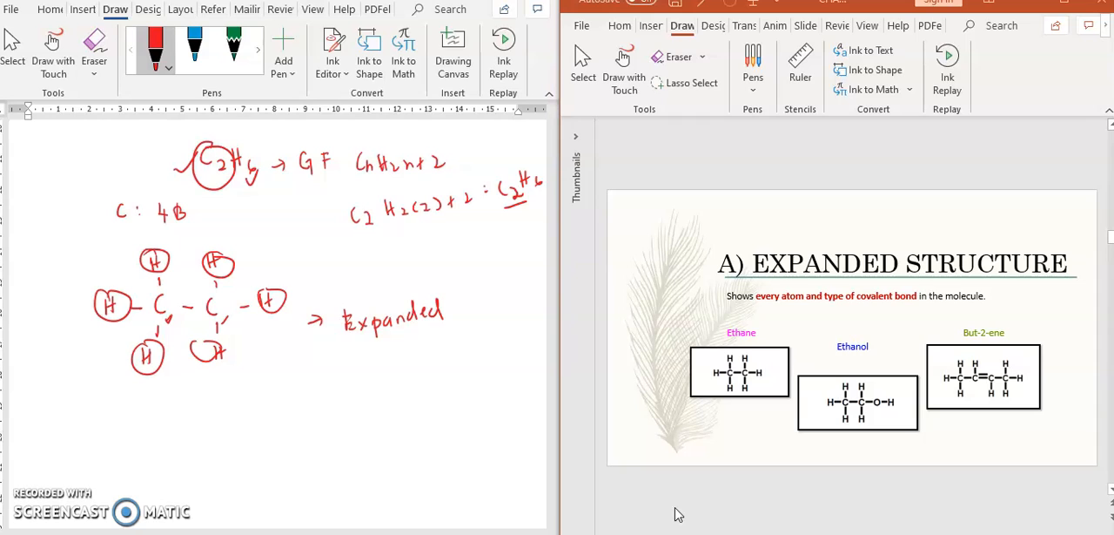
left_click_drag(717, 369, 733, 362)
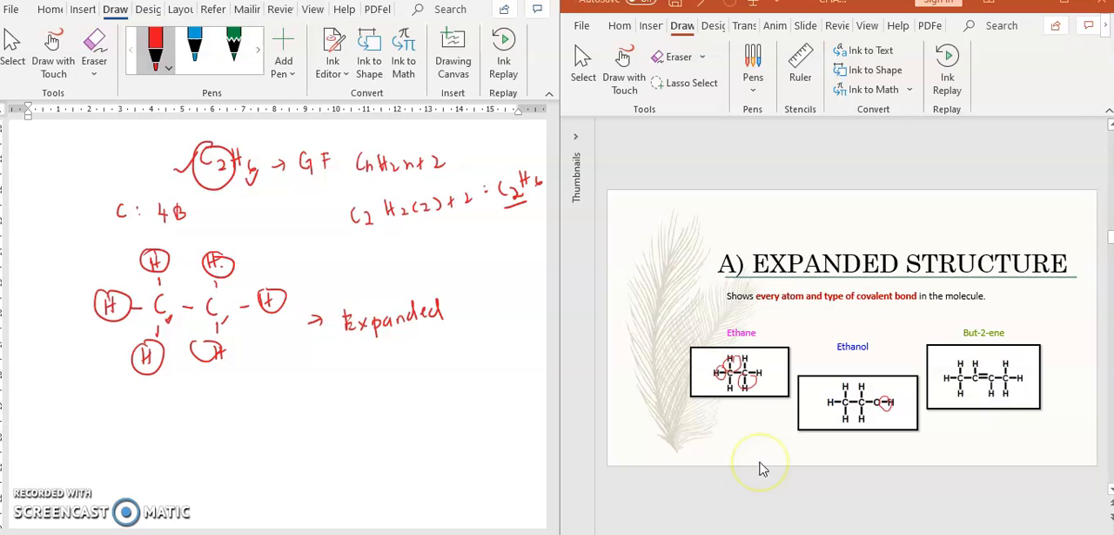
mouse_move(759, 461)
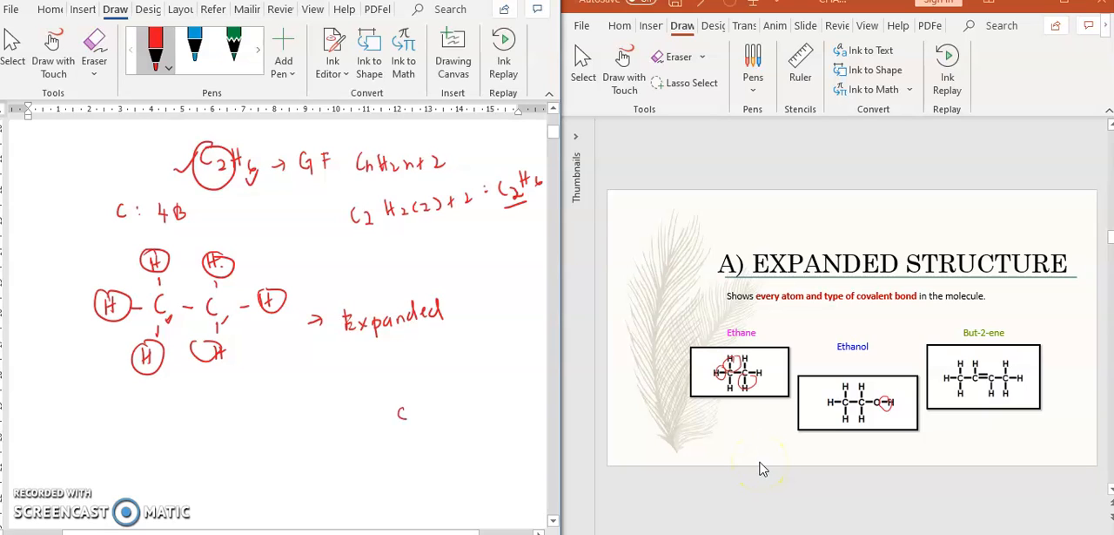
type("H")
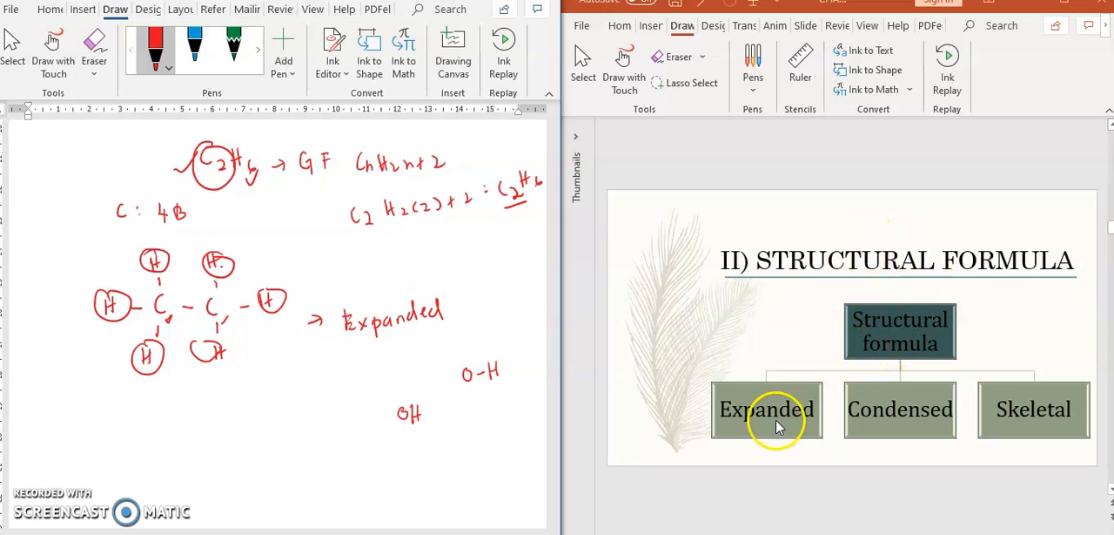
mouse_move(1034, 432)
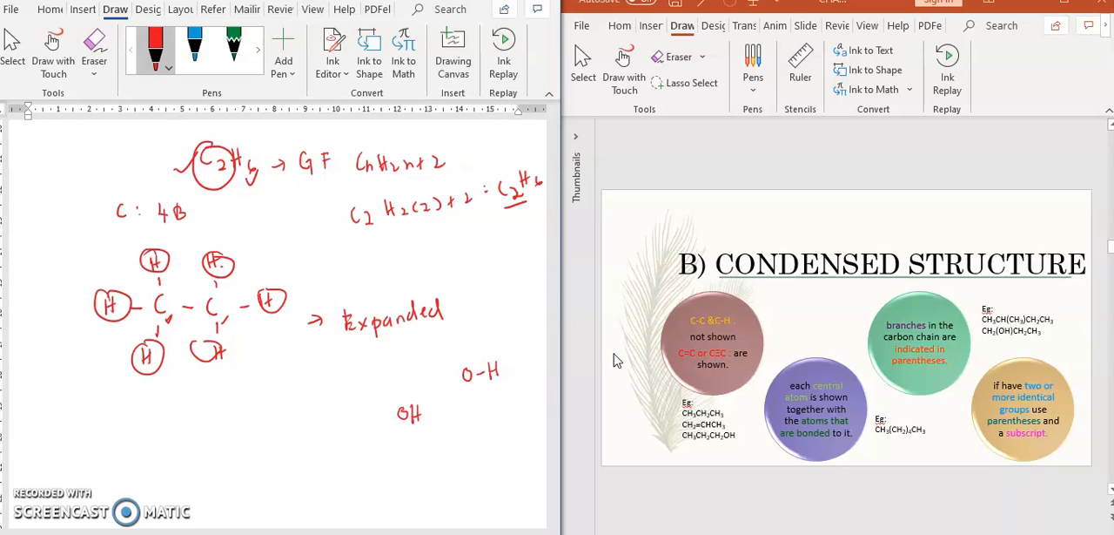
- Circle ethane's two carbons and write CH3CH3 beneath, labelled as the condensed formula
left_click_drag(270, 340, 287, 322)
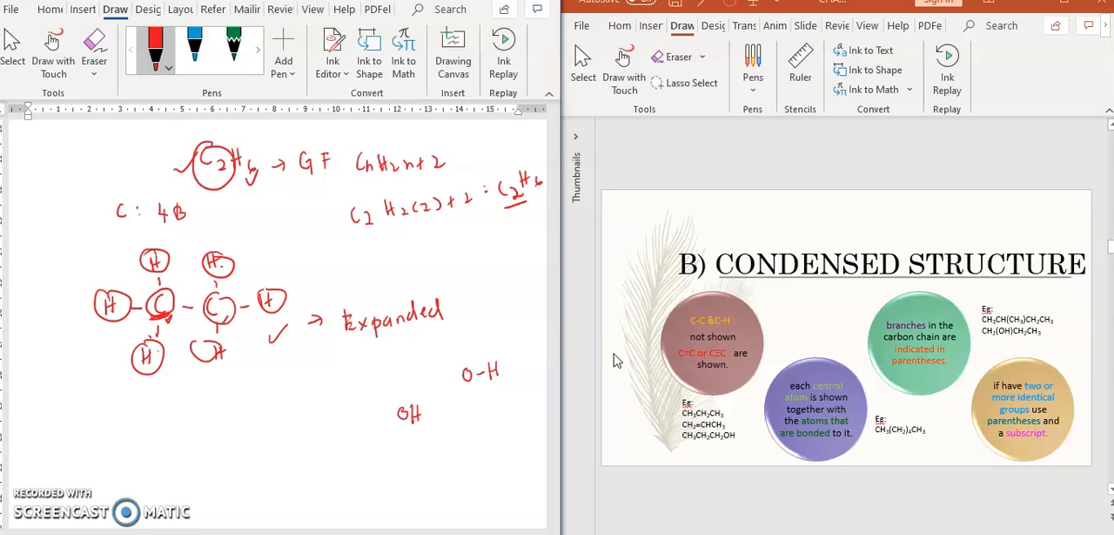
left_click_drag(148, 435, 177, 439)
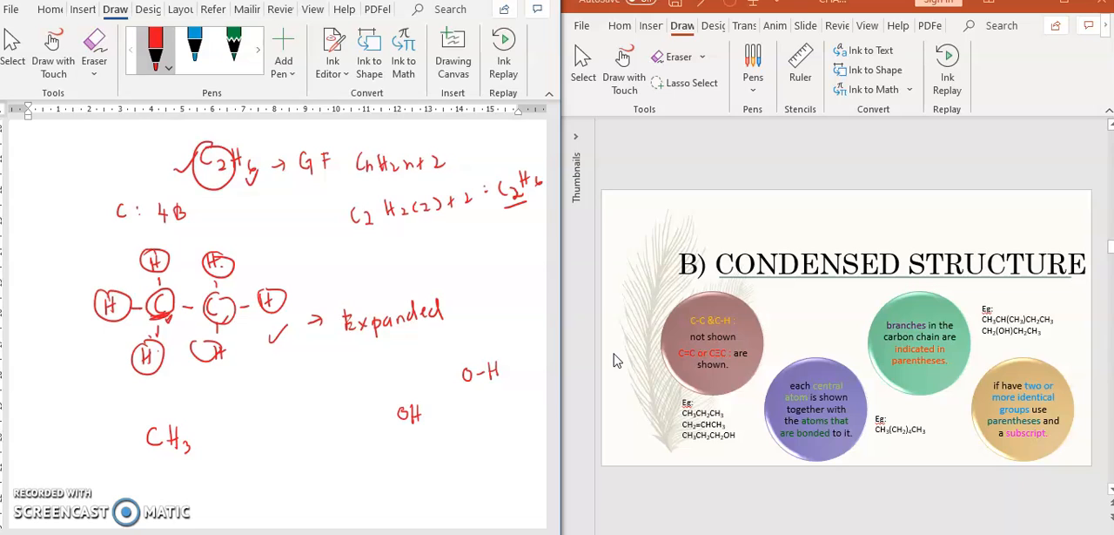
left_click_drag(195, 444, 212, 435)
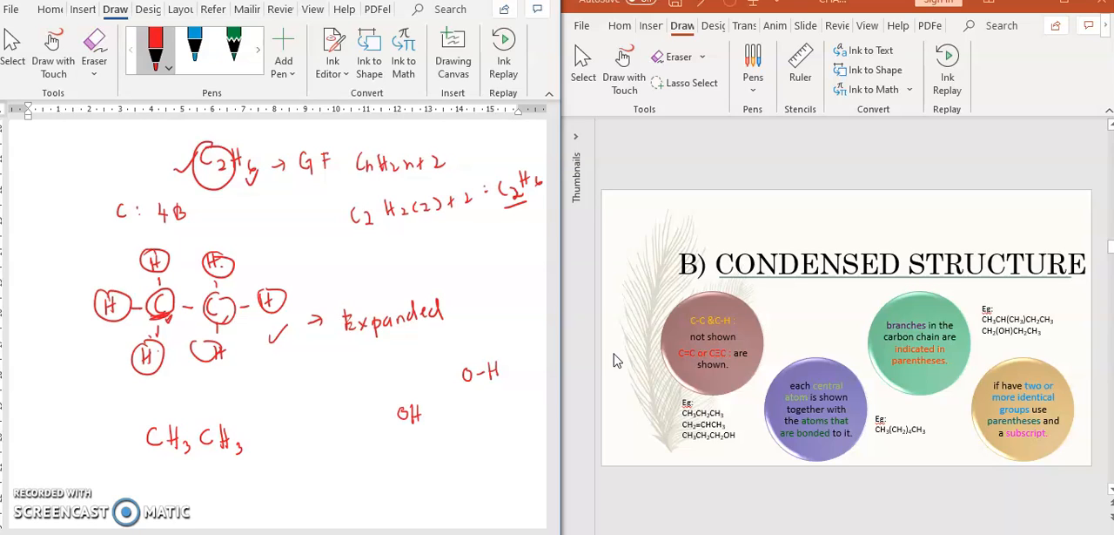
left_click_drag(270, 444, 352, 444)
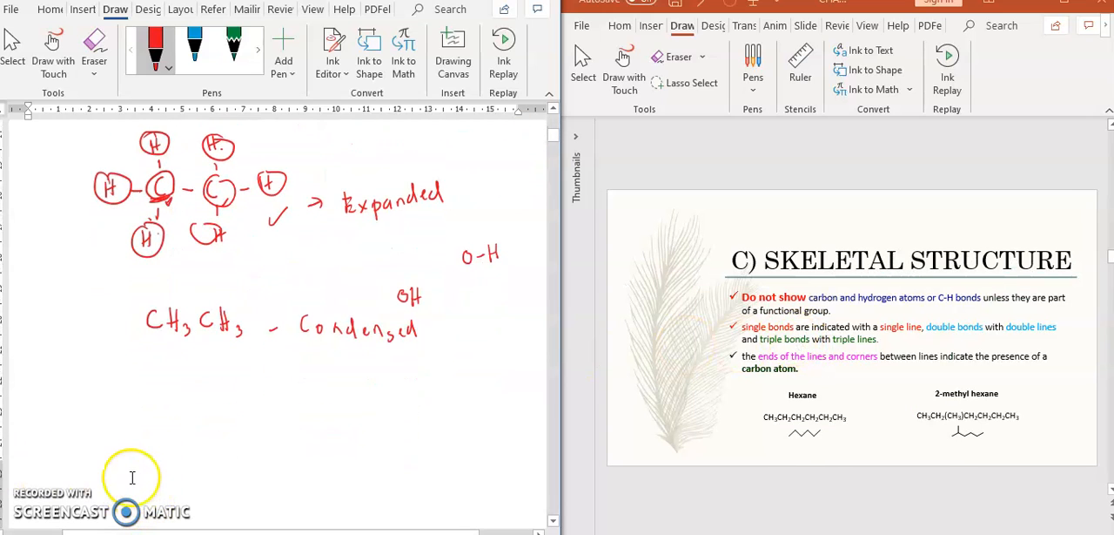
mouse_move(131, 484)
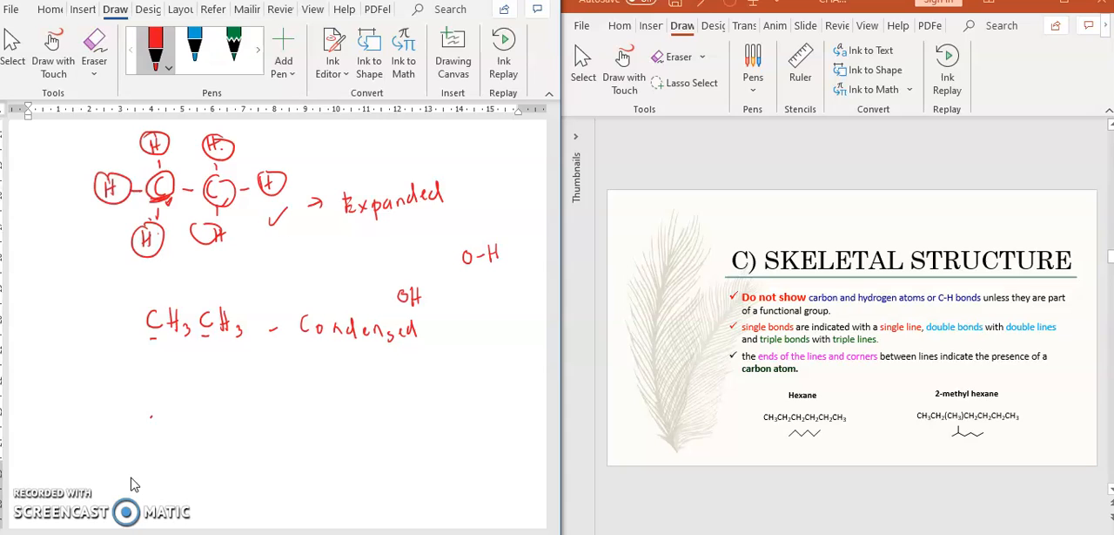
- Draw ethane's single skeletal line labelled skeletal and write CH3CH2OH below
left_click_drag(149, 422, 170, 391)
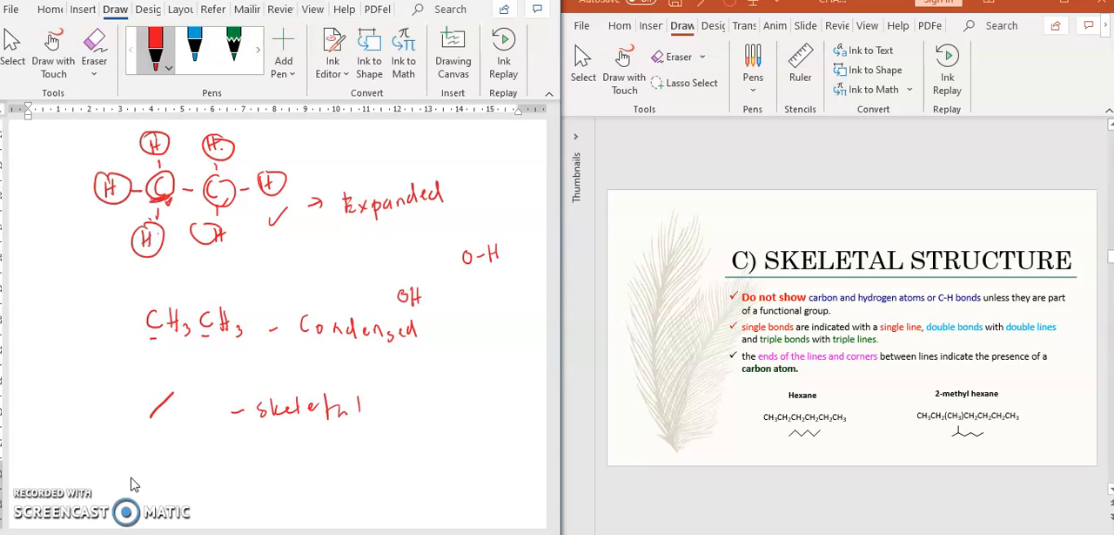
left_click_drag(155, 397, 161, 427)
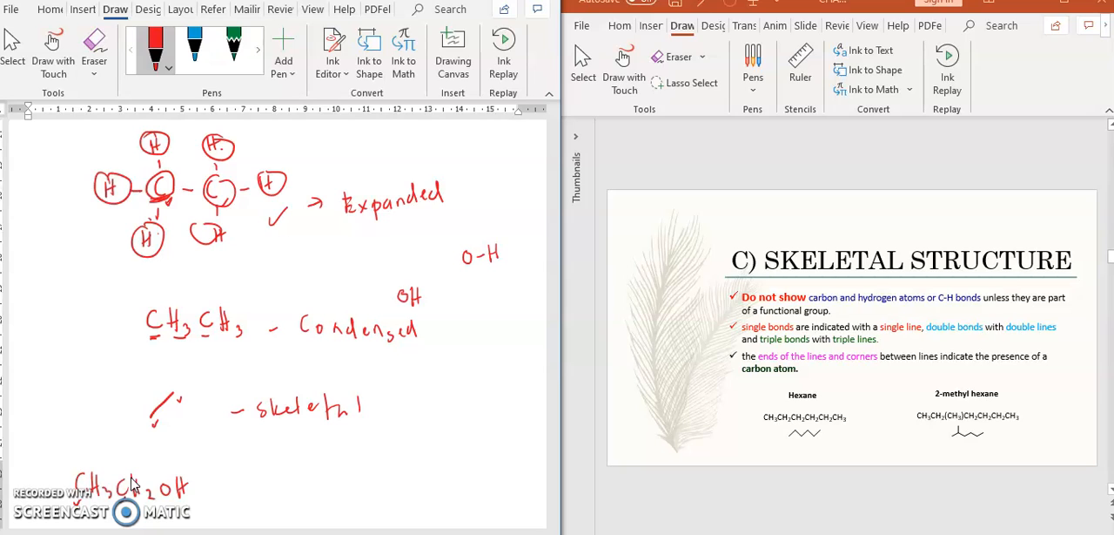
- Draw ethanol's skeletal zigzag line ending in OH
left_click(254, 491)
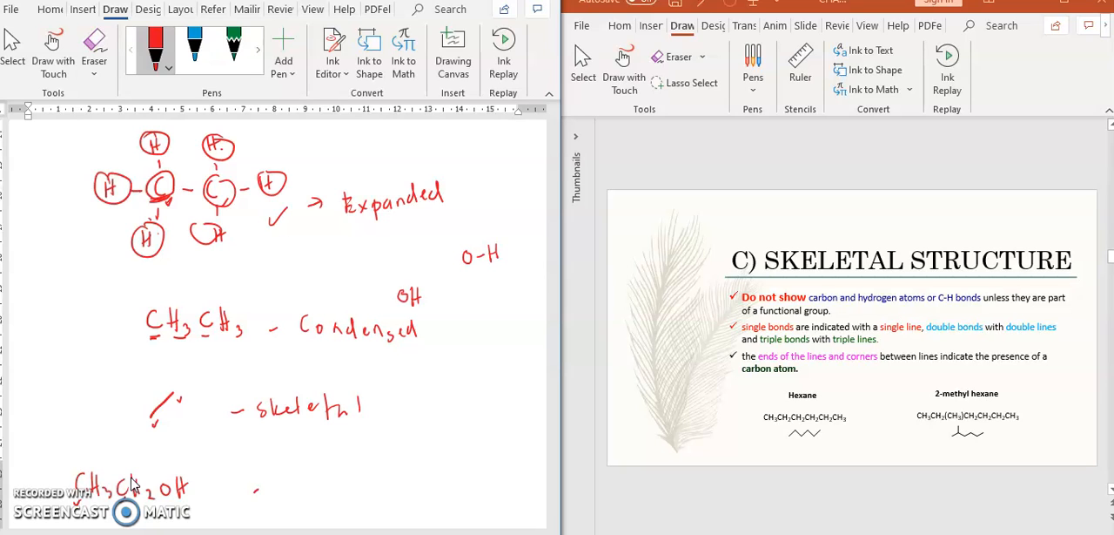
left_click_drag(254, 497, 277, 470)
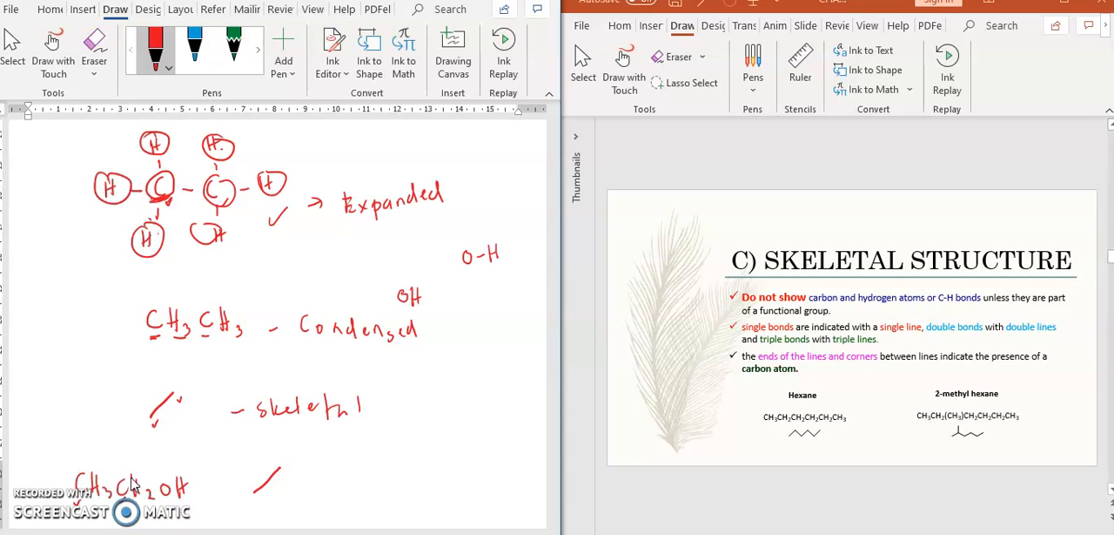
left_click_drag(264, 487, 296, 473)
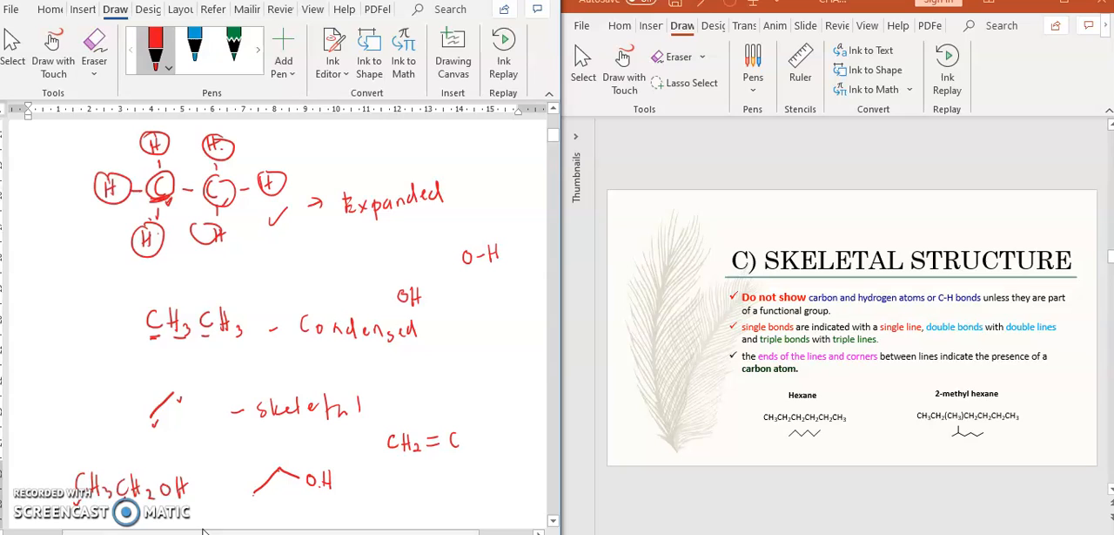
- Write CH2=CHCH2OH and draw a new skeletal chain with a double bond and oxygen
left_click_drag(456, 439, 474, 438)
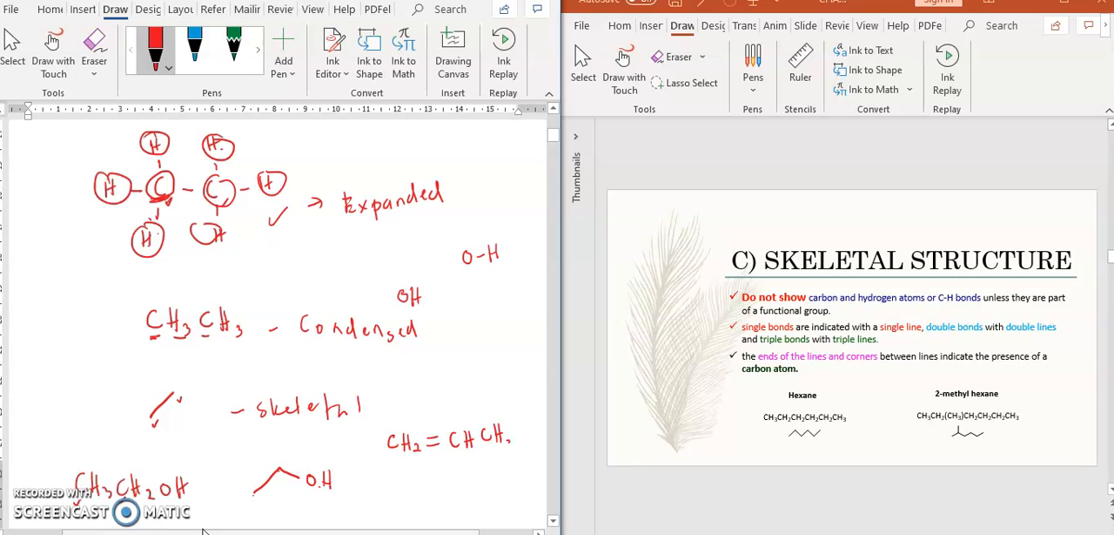
left_click_drag(519, 435, 537, 435)
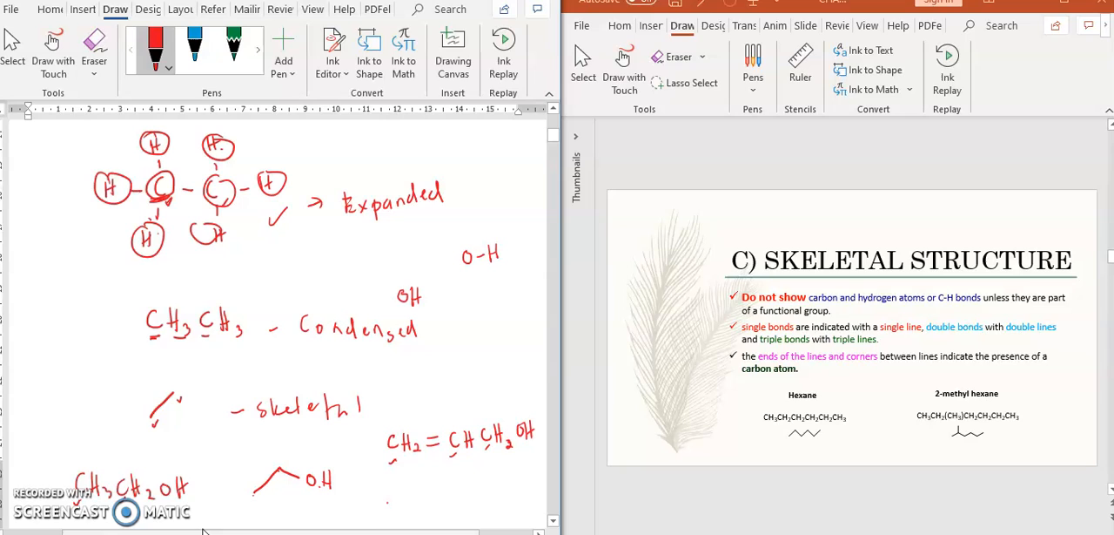
left_click_drag(387, 505, 435, 505)
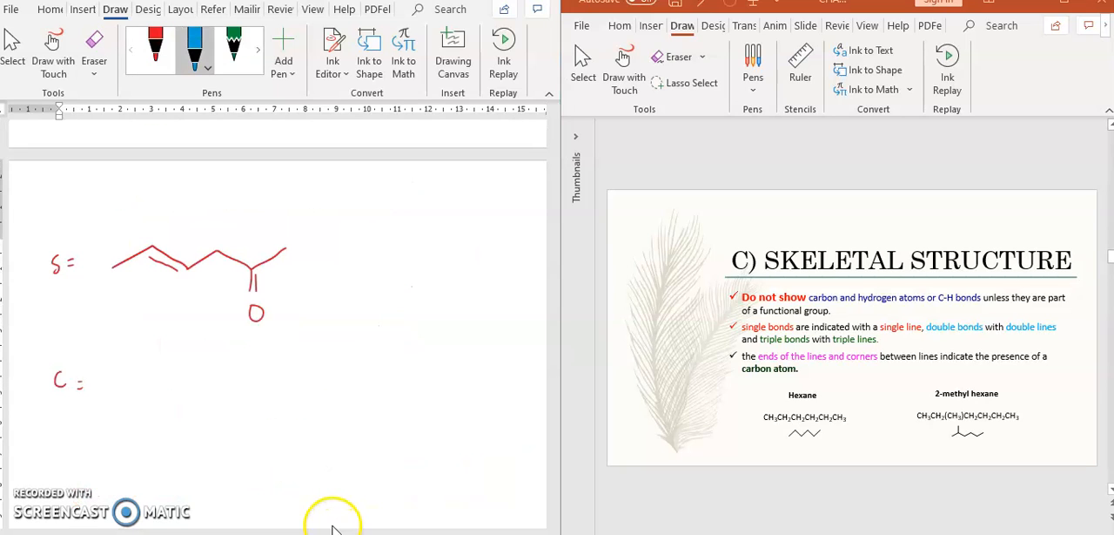
mouse_move(98, 376)
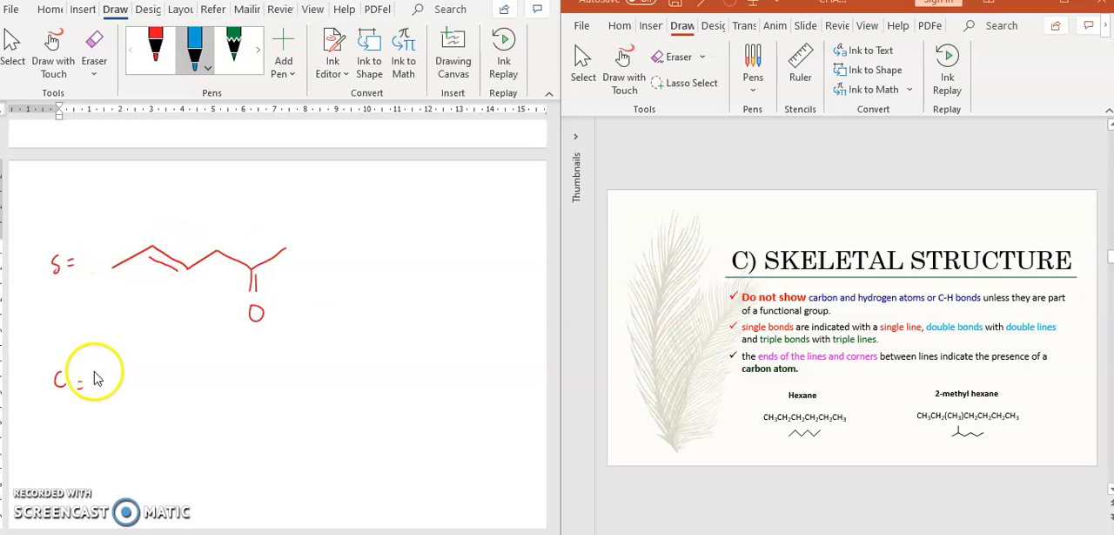
mouse_move(345, 125)
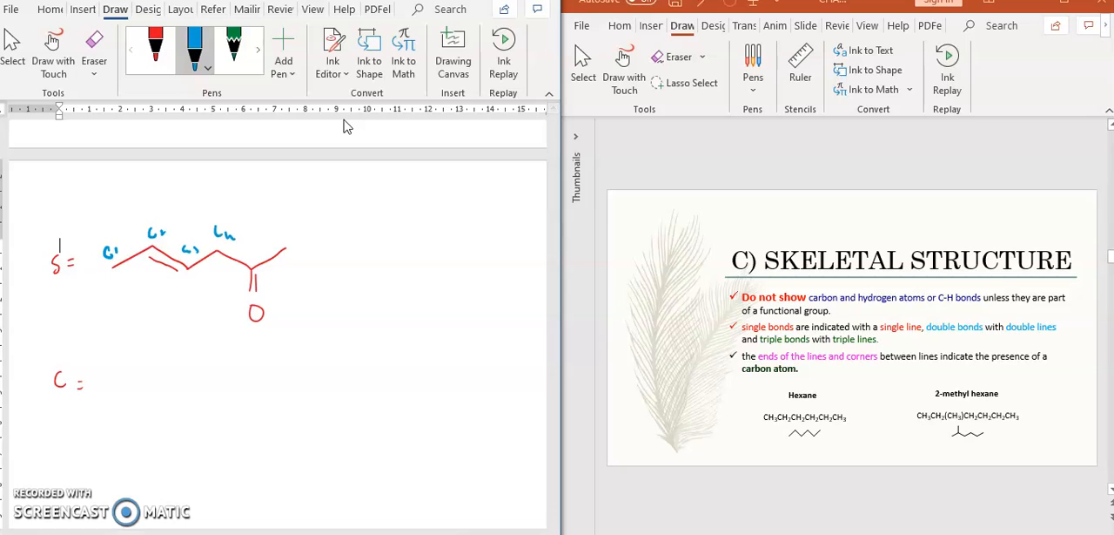
- Label the remaining carbons along the skeletal chain in blue and note c: 4B above it
left_click_drag(247, 252, 296, 230)
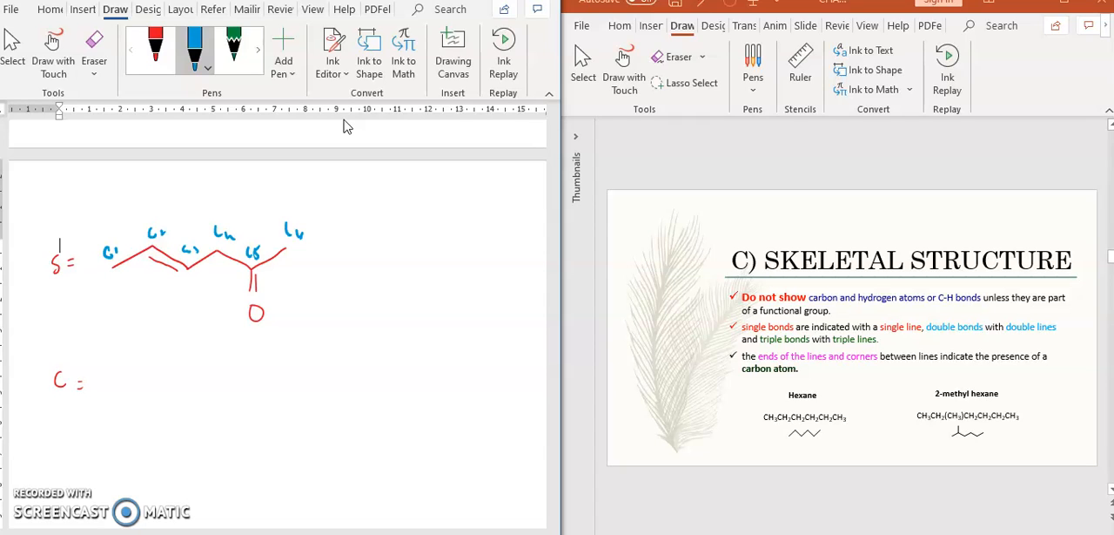
left_click_drag(112, 190, 126, 182)
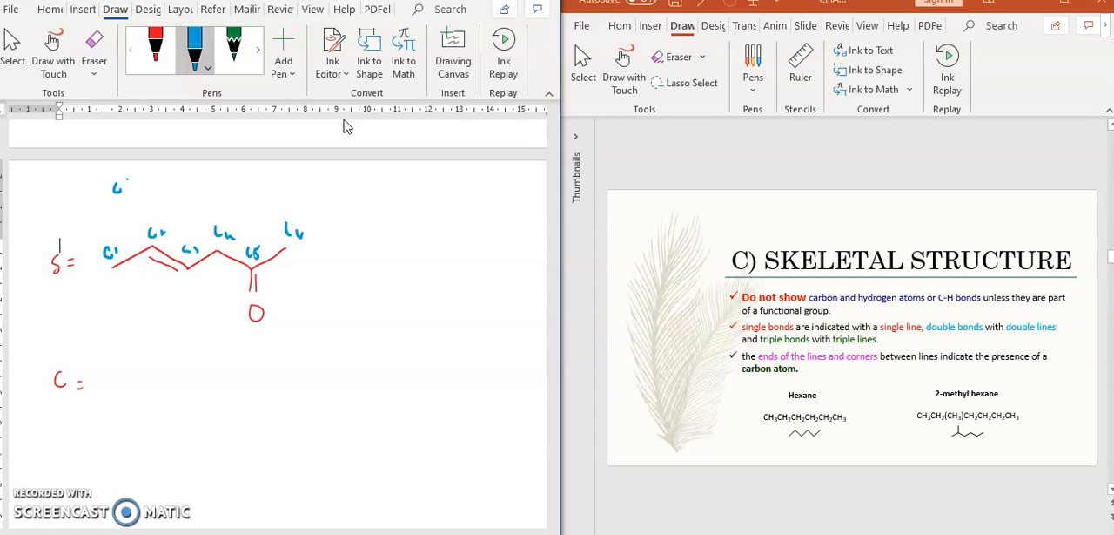
left_click_drag(136, 185, 165, 184)
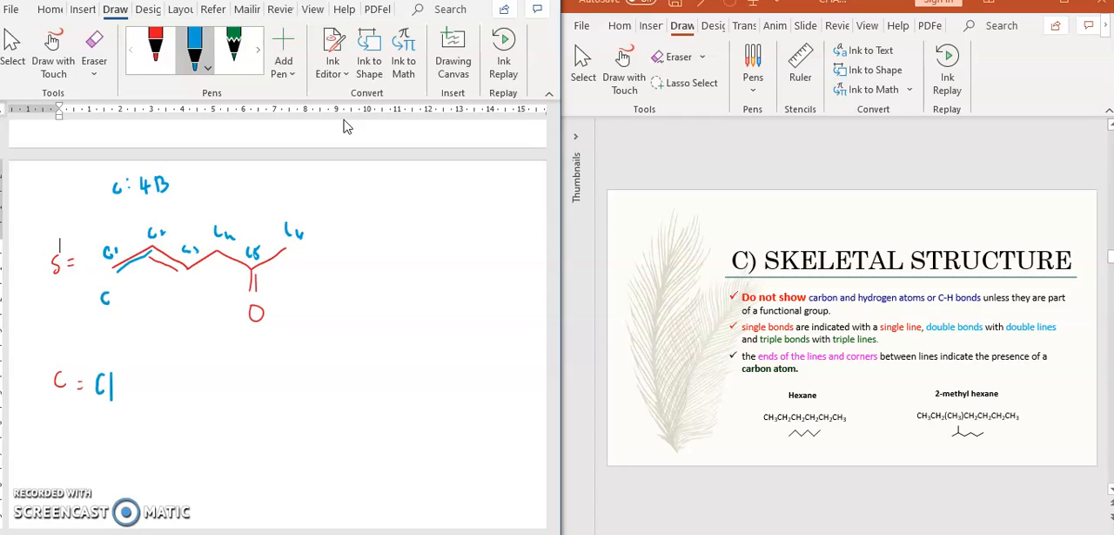
- Write the condensed formula CH3CHCHCH2CCH3 after C = below the chain
left_click_drag(104, 383, 125, 397)
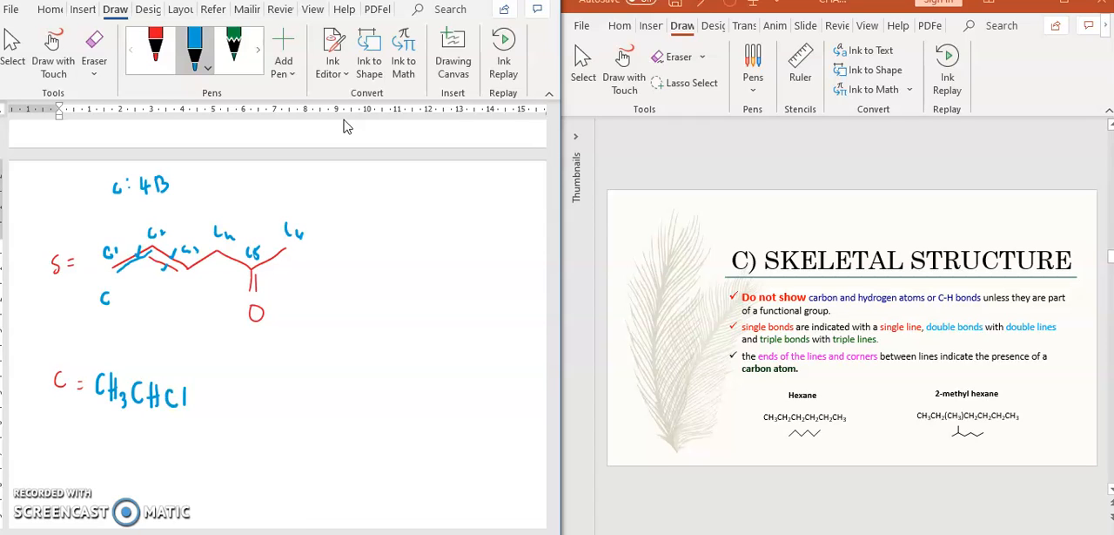
left_click_drag(175, 397, 310, 409)
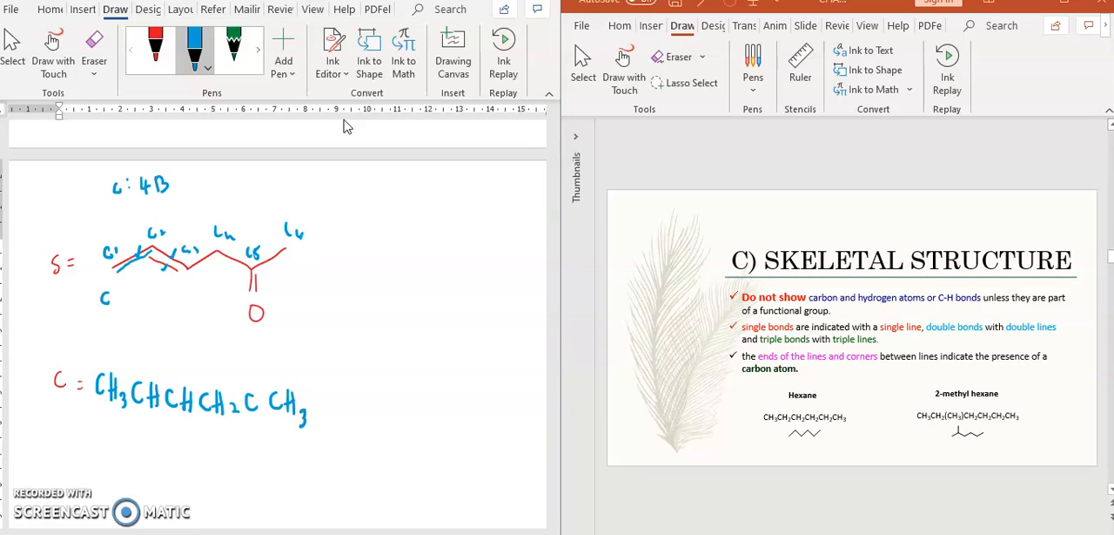